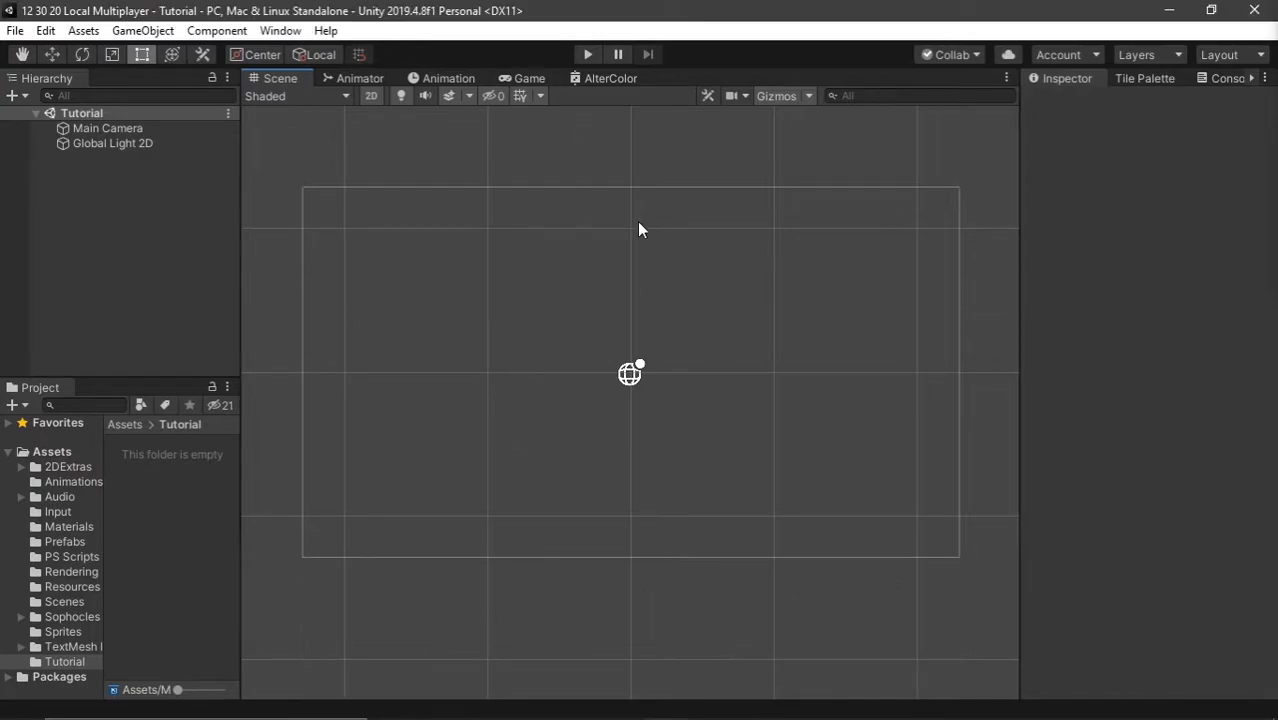
Search the Package Manager for the 'unive' package, then close it.
click(281, 30)
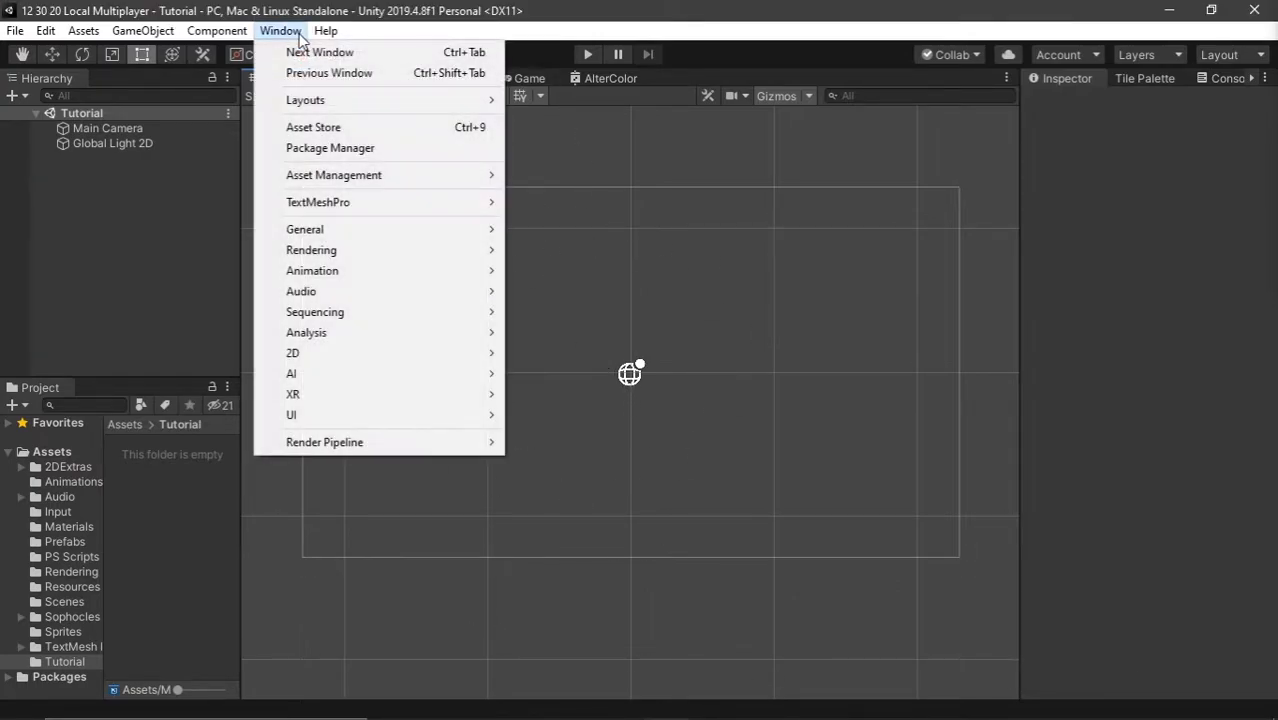
click(330, 148)
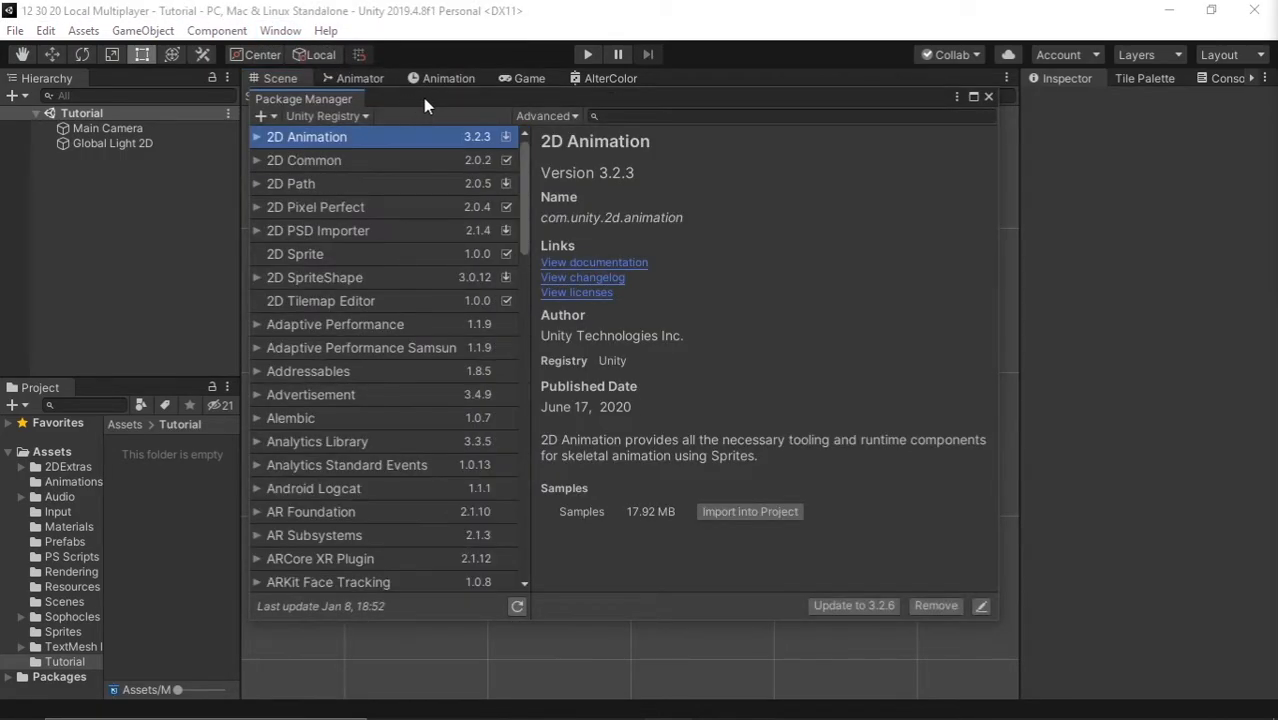
mouse_move(662, 431)
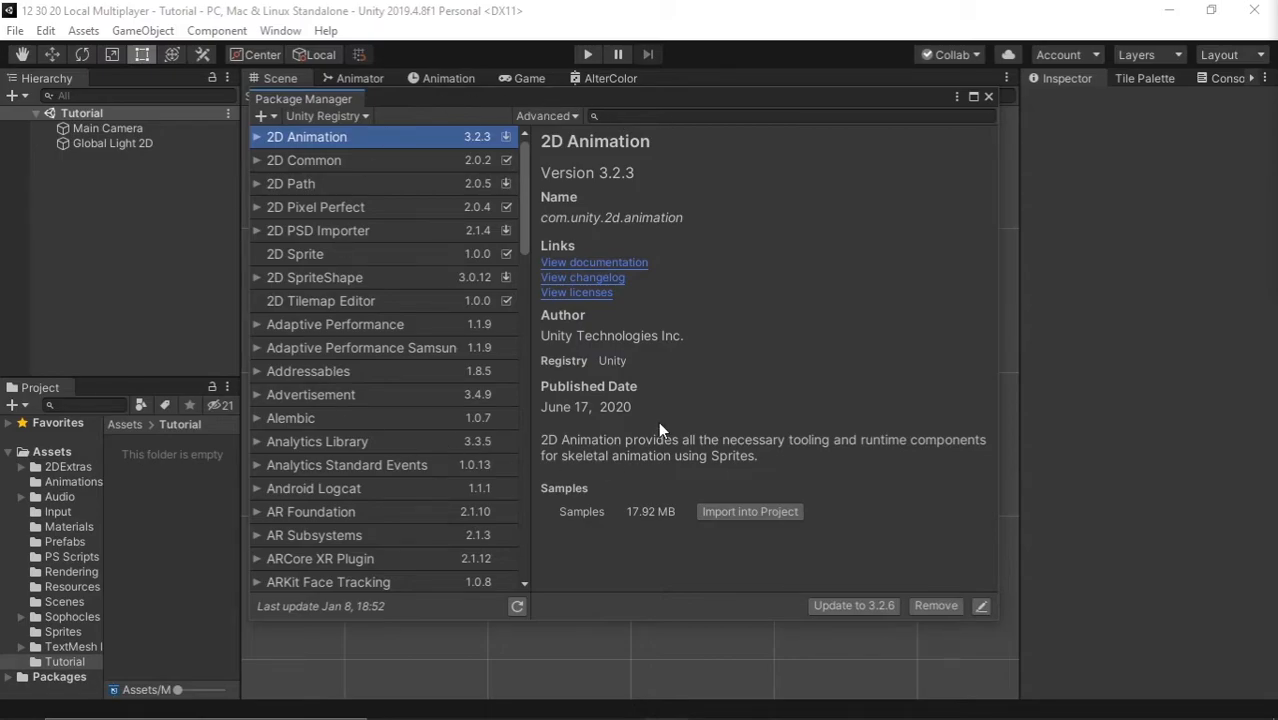
mouse_move(627, 123)
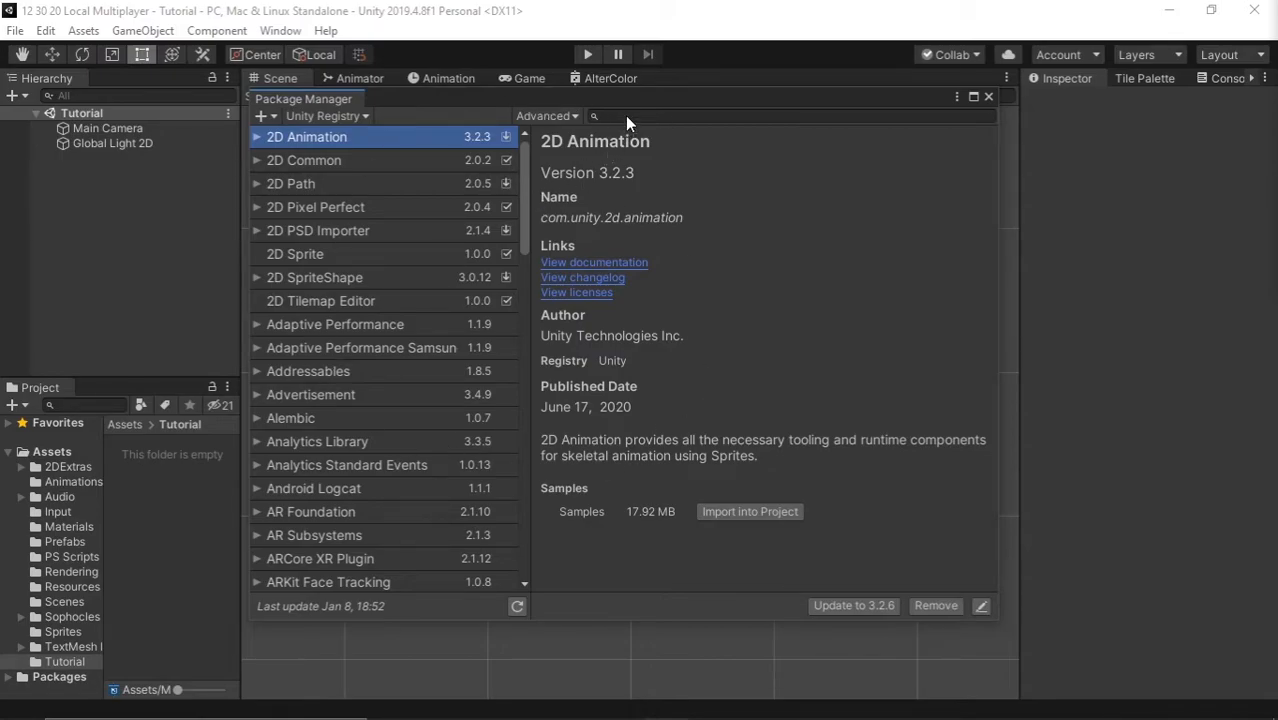
mouse_move(695, 128)
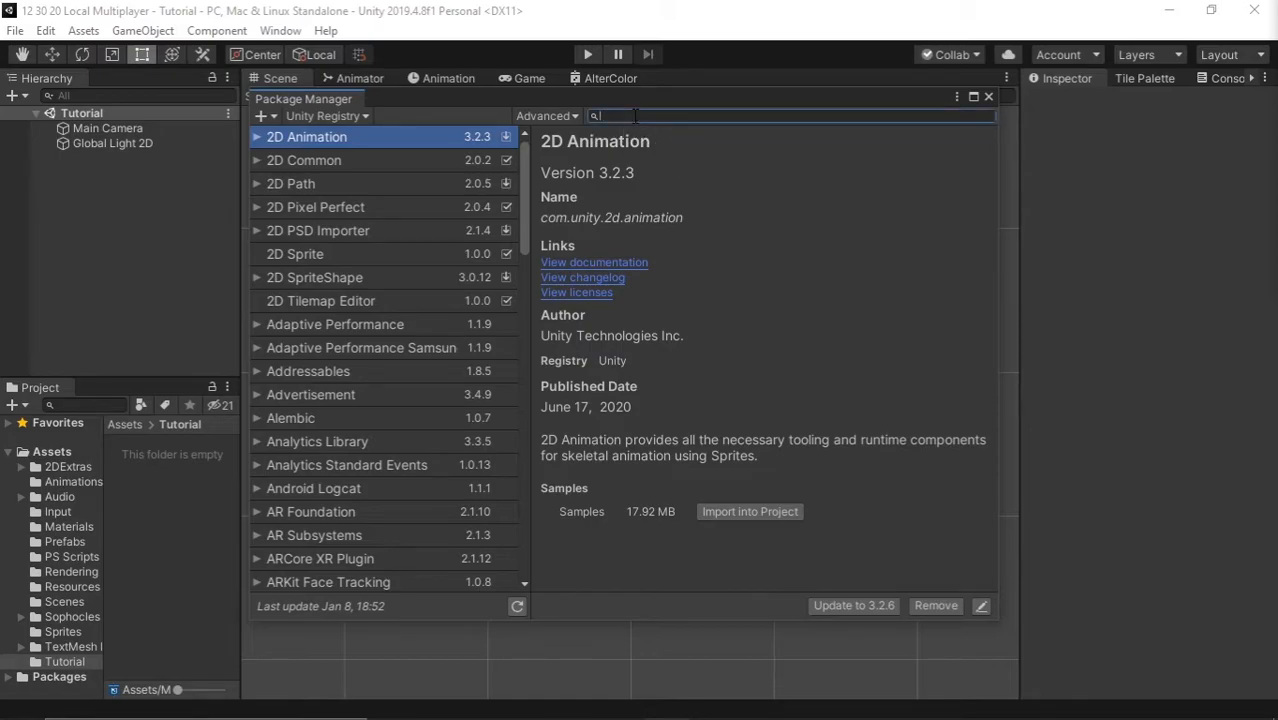
text(unive)
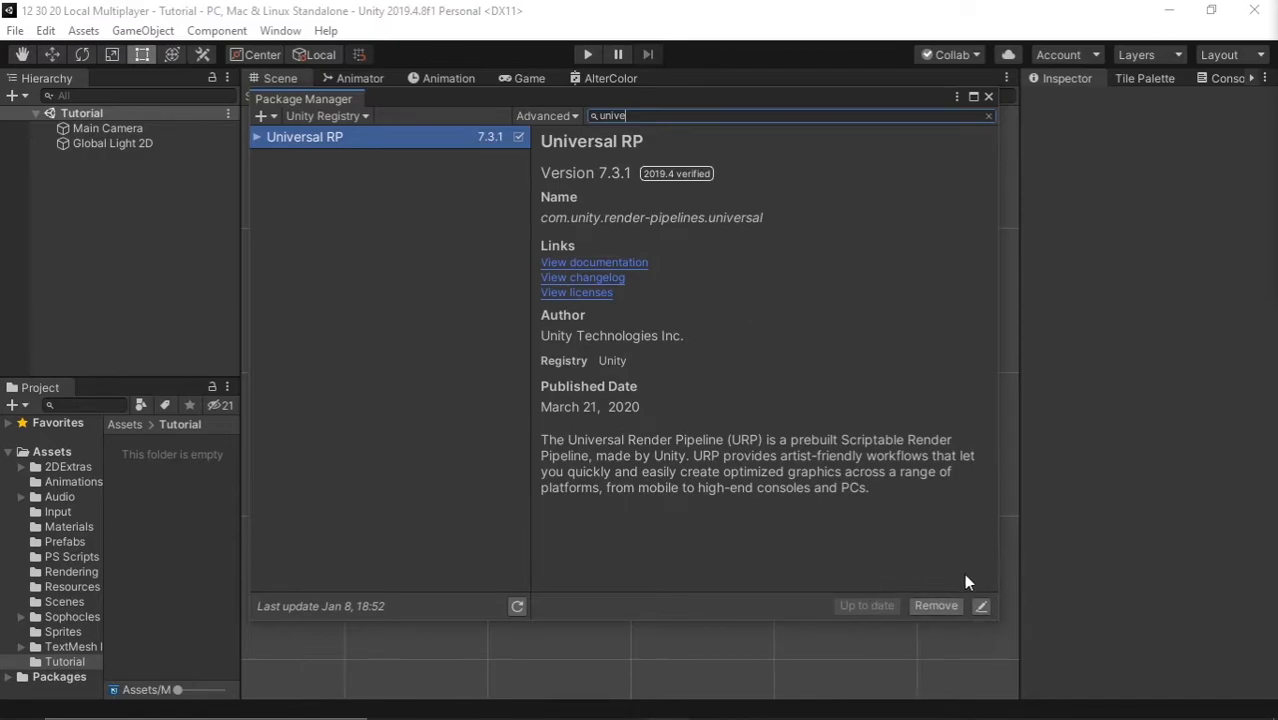
click(988, 96)
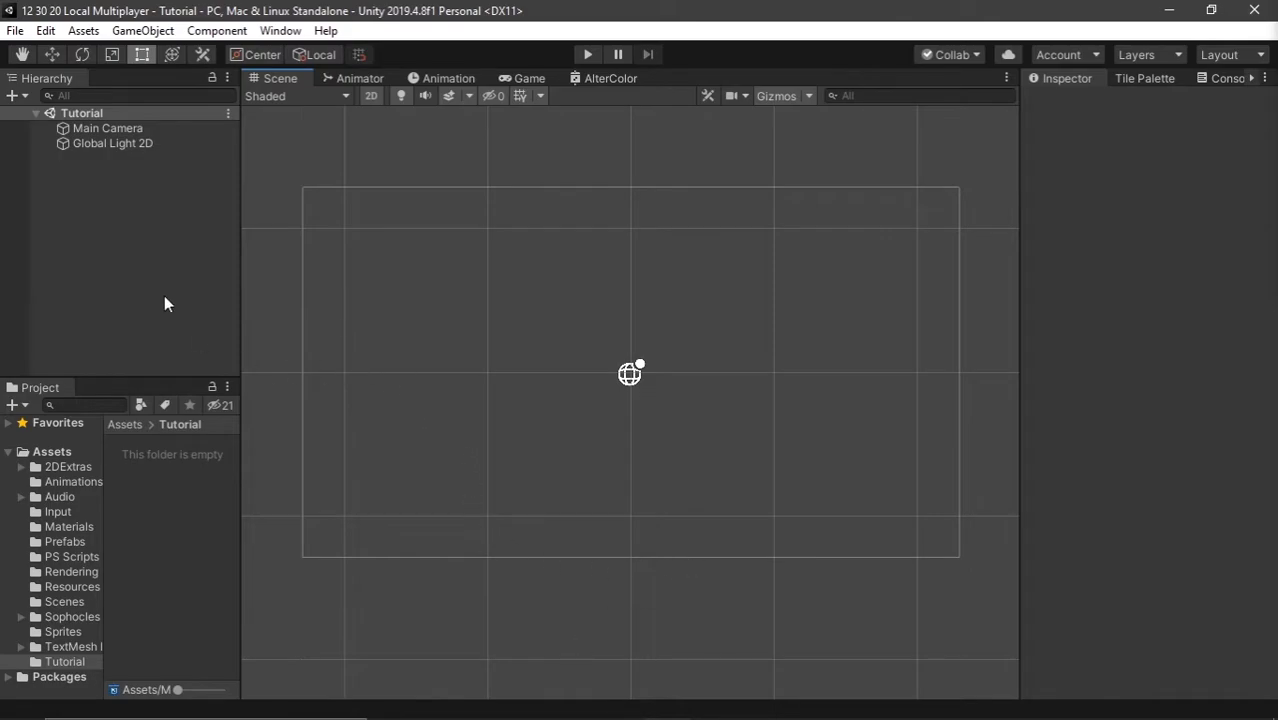
Create a Sprite Lit shader graph named ColorSwap in the Tutorial folder.
right_click(167, 304)
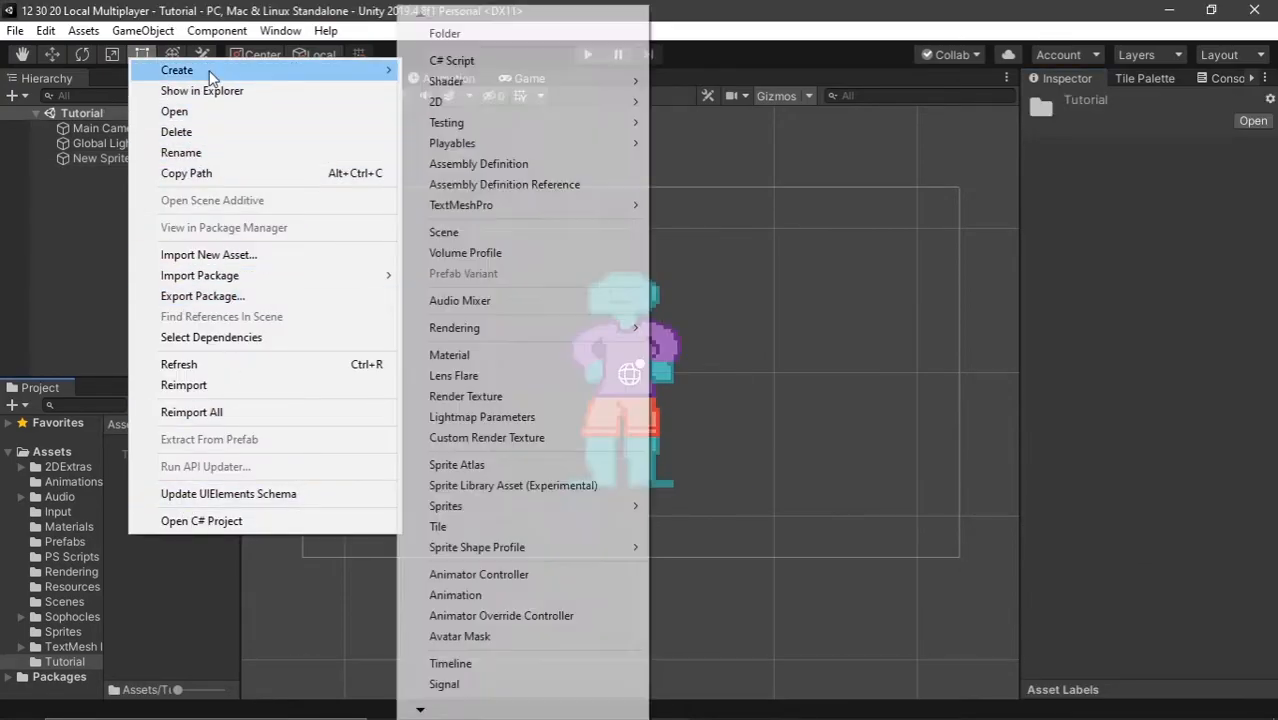
mouse_move(446, 81)
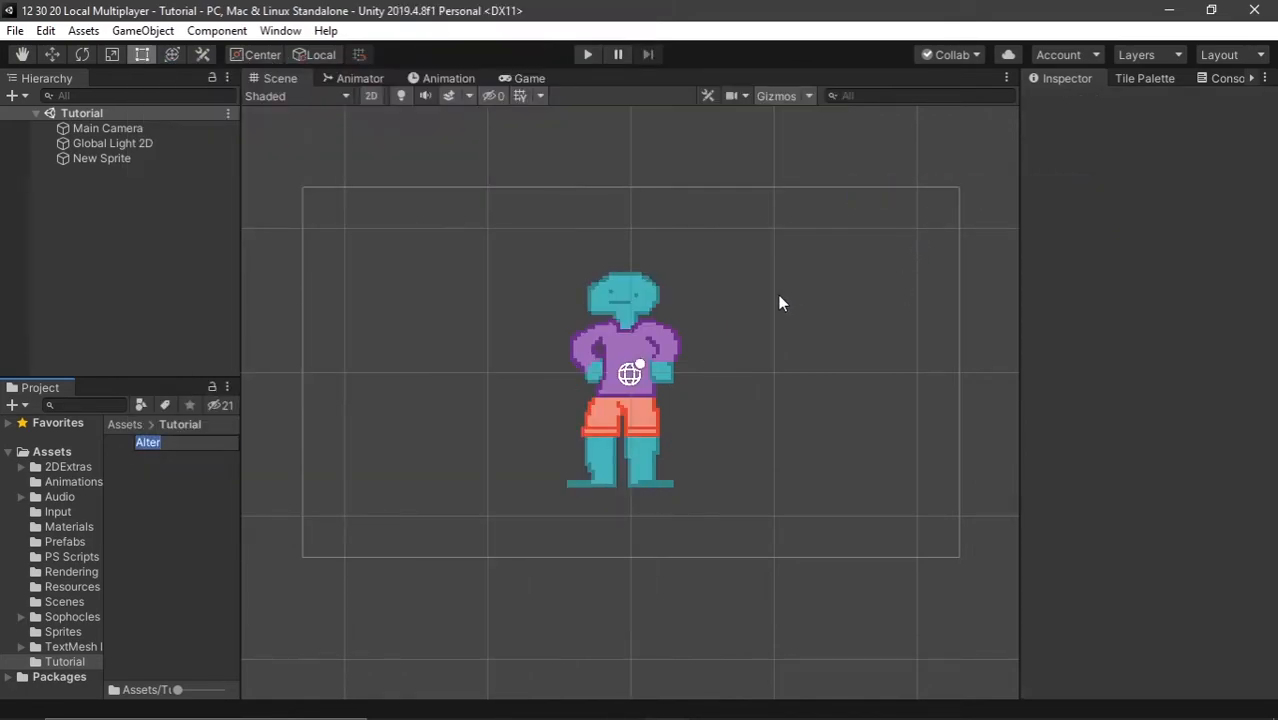
text(ColorSwap)
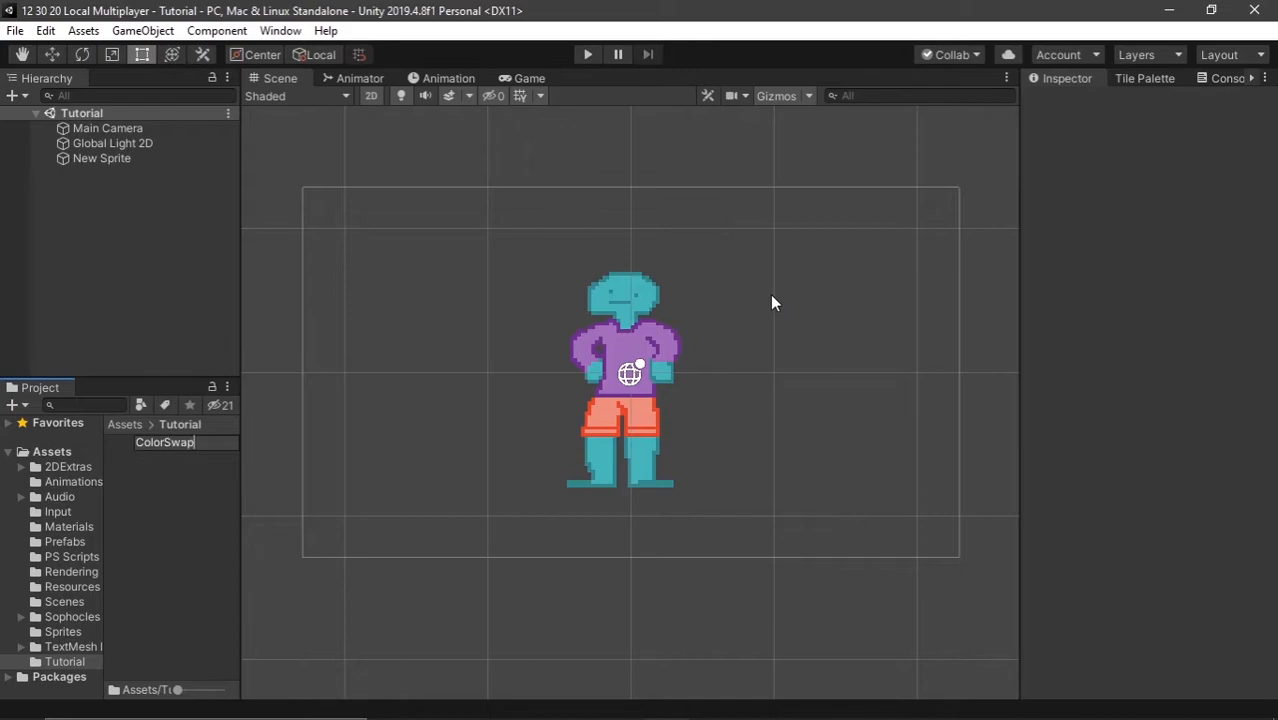
click(164, 443)
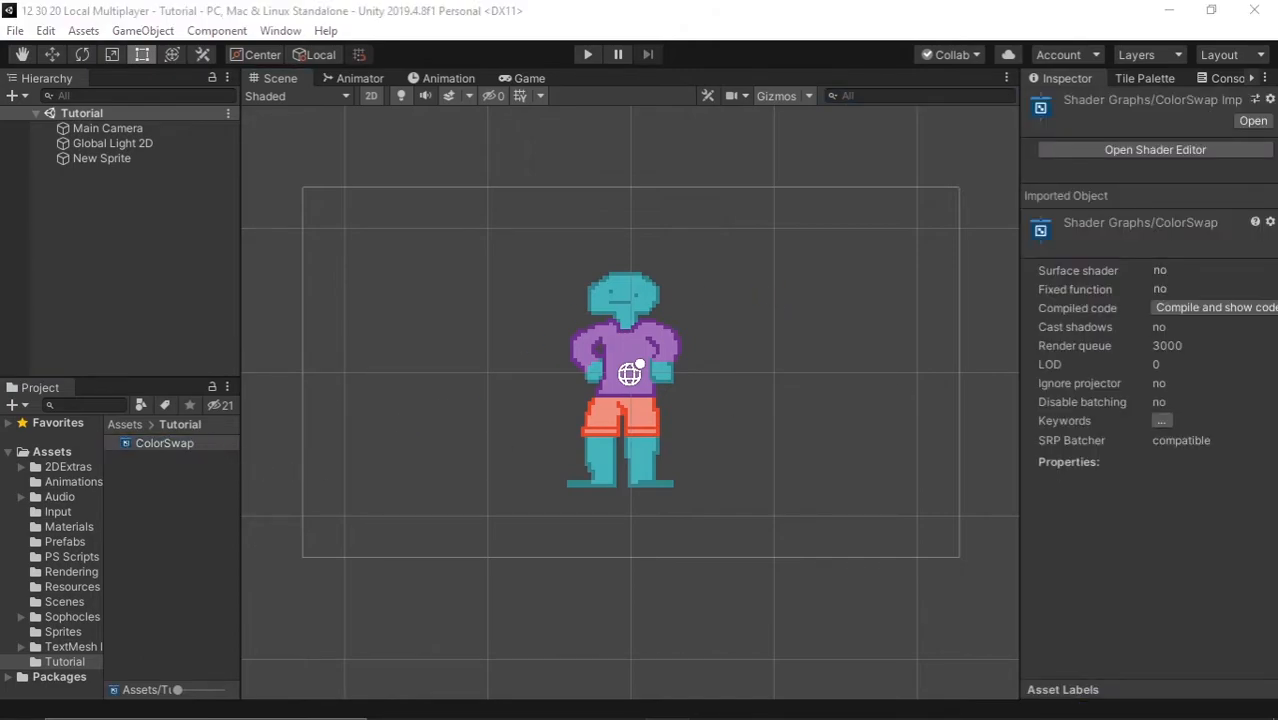
Open ColorSwap in the Shader Editor and add a Texture2D property referenced _MainTex.
click(1154, 149)
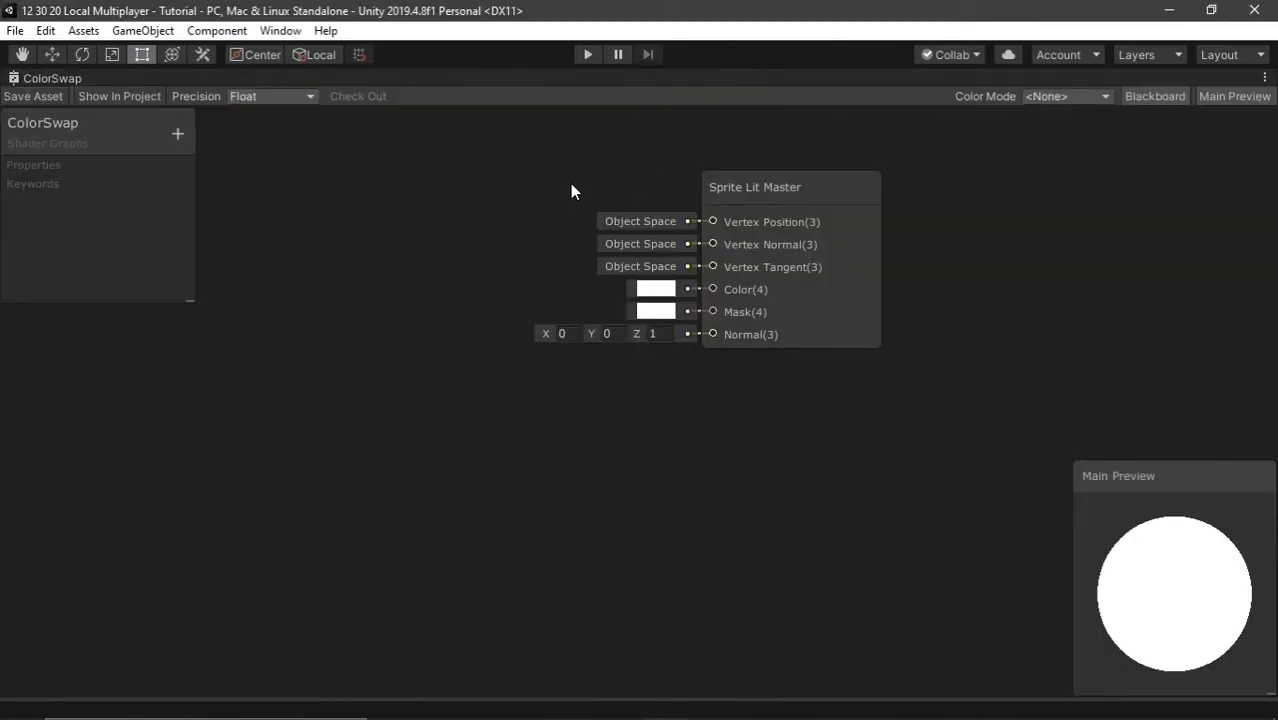
drag(575, 191, 870, 271)
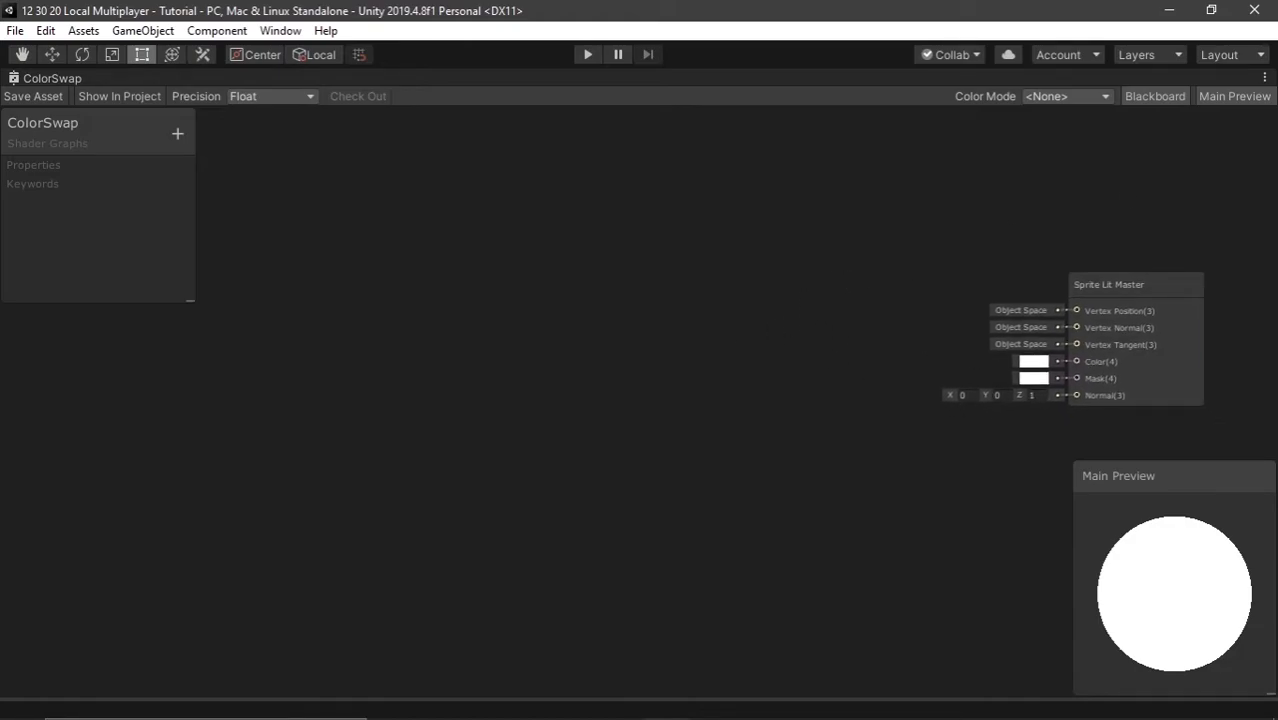
mouse_move(195, 320)
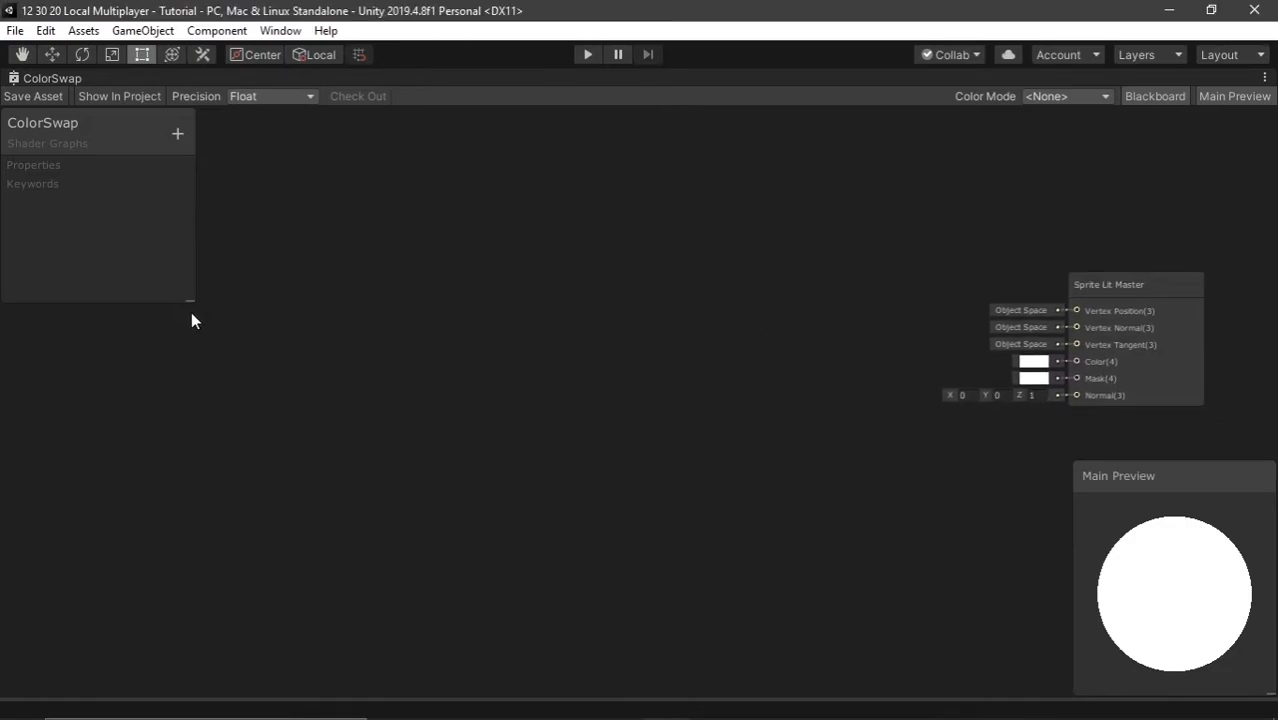
click(178, 133)
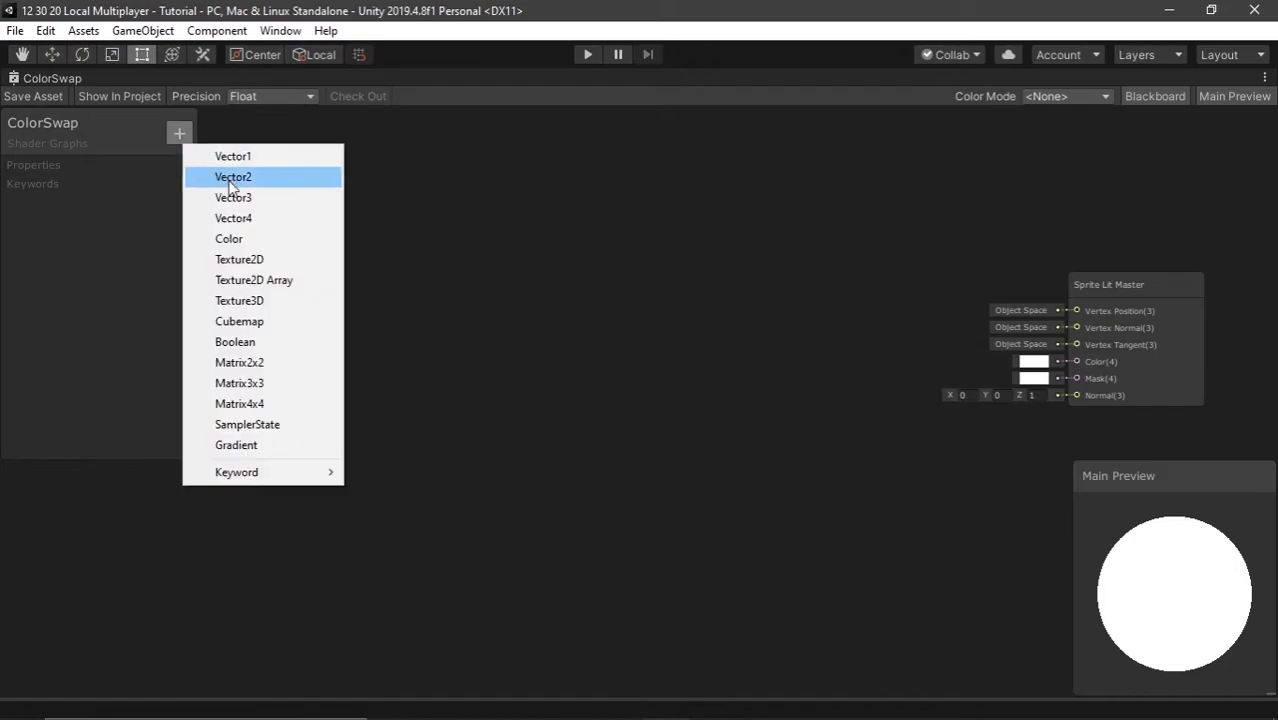
click(239, 259)
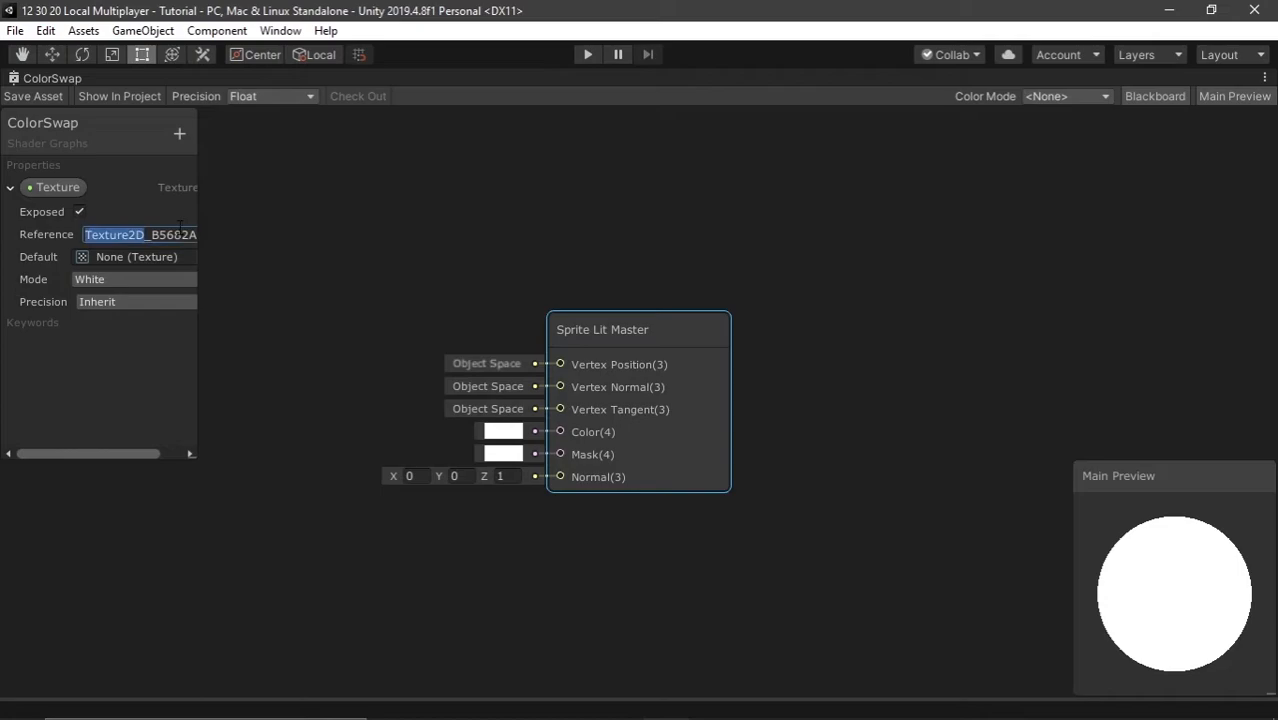
text(_MainTex)
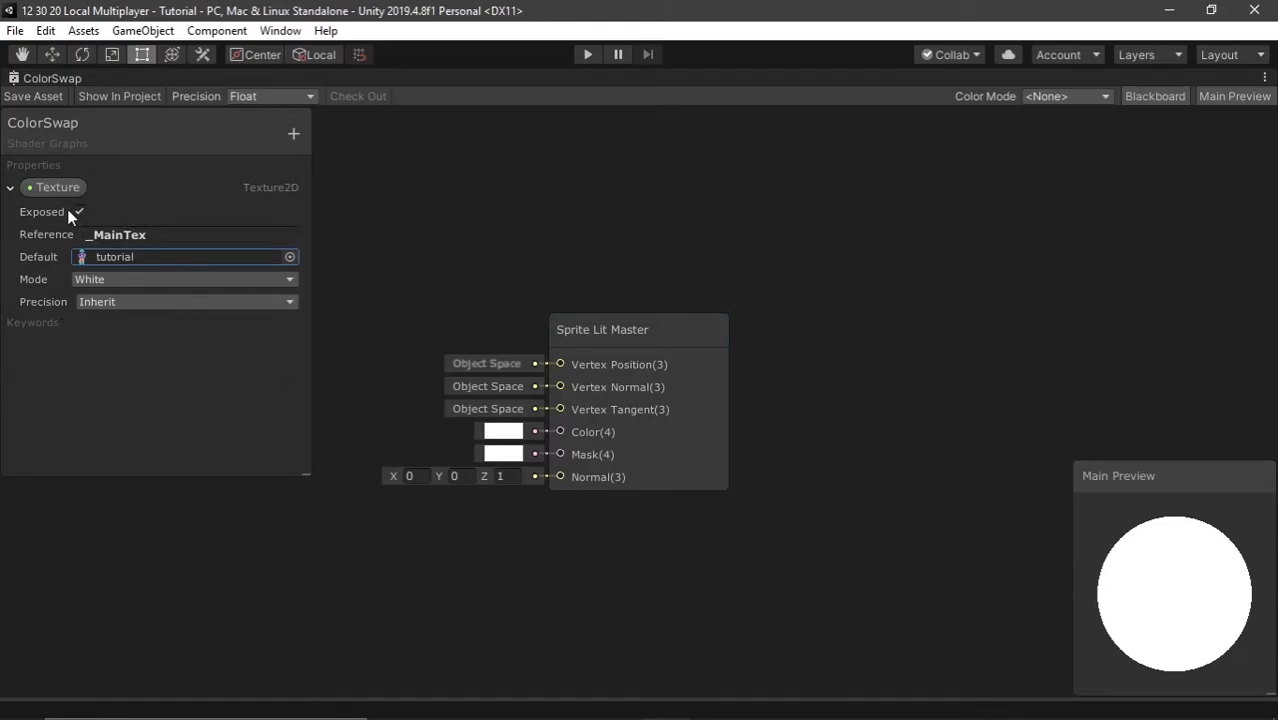
Add a ColorReference Color property with a green default to the Blackboard.
click(12, 187)
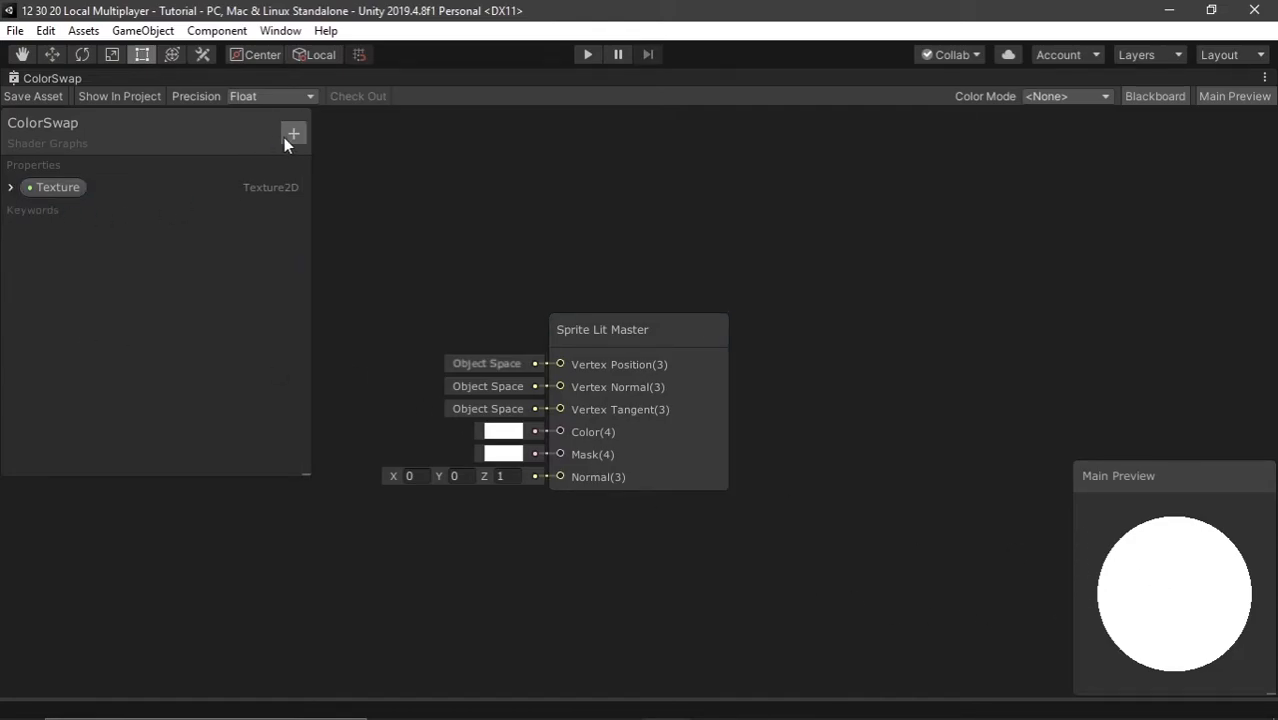
click(293, 133)
text(ColorReference)
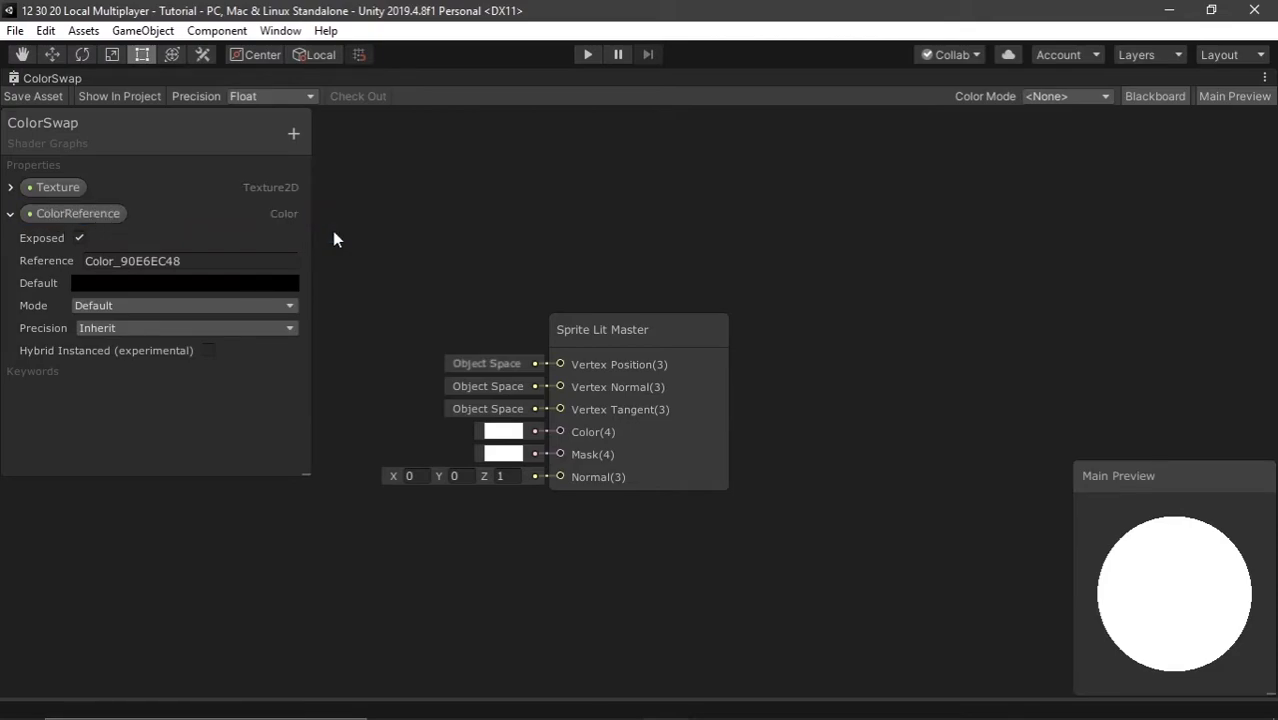
click(185, 282)
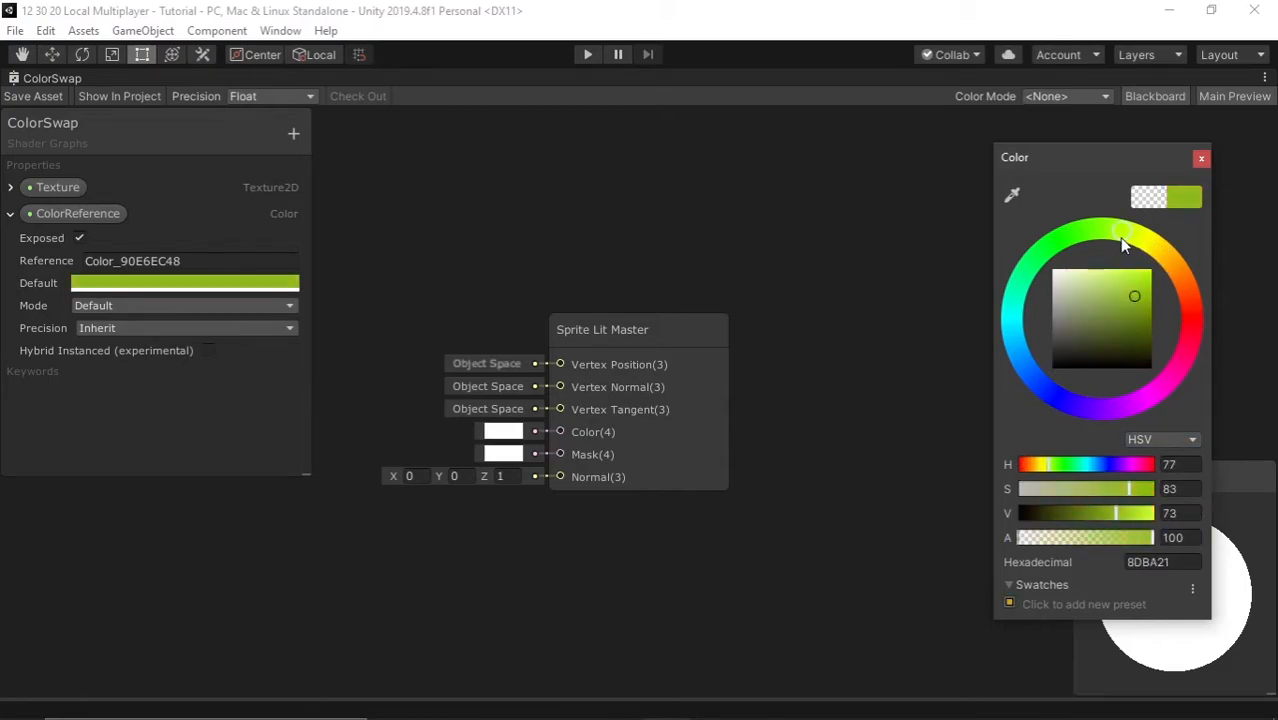
click(1201, 158)
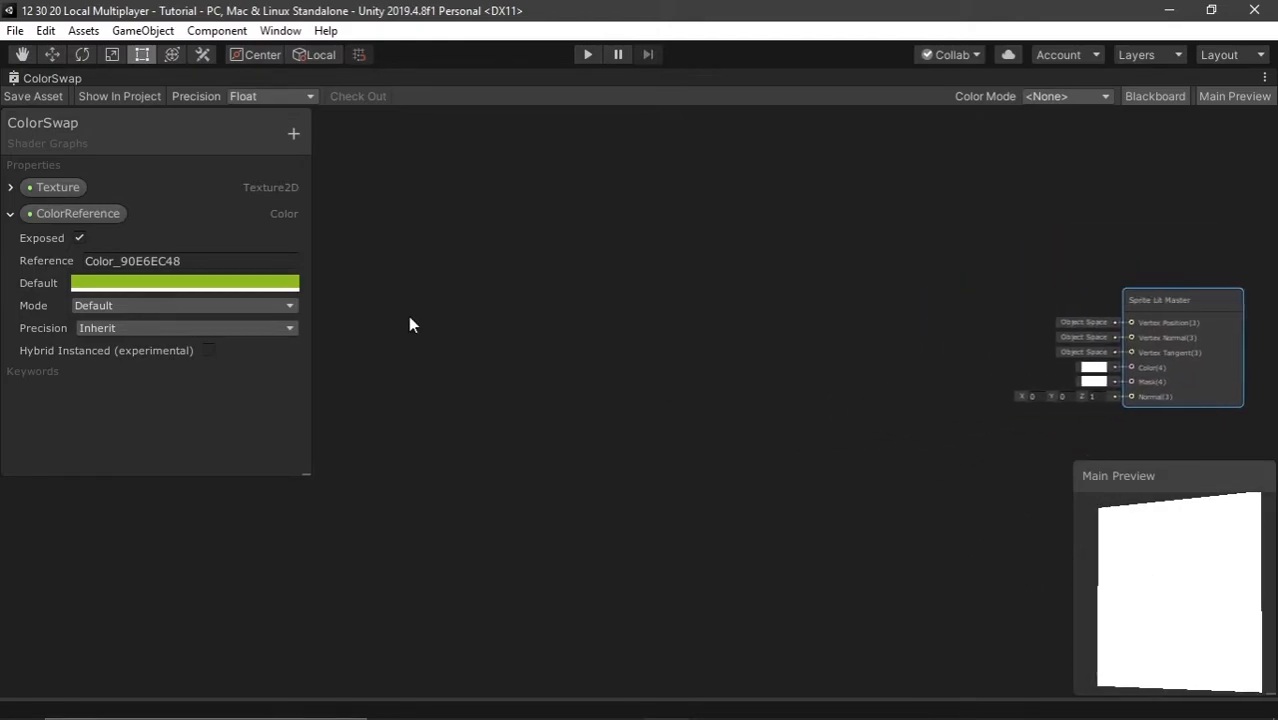
click(12, 213)
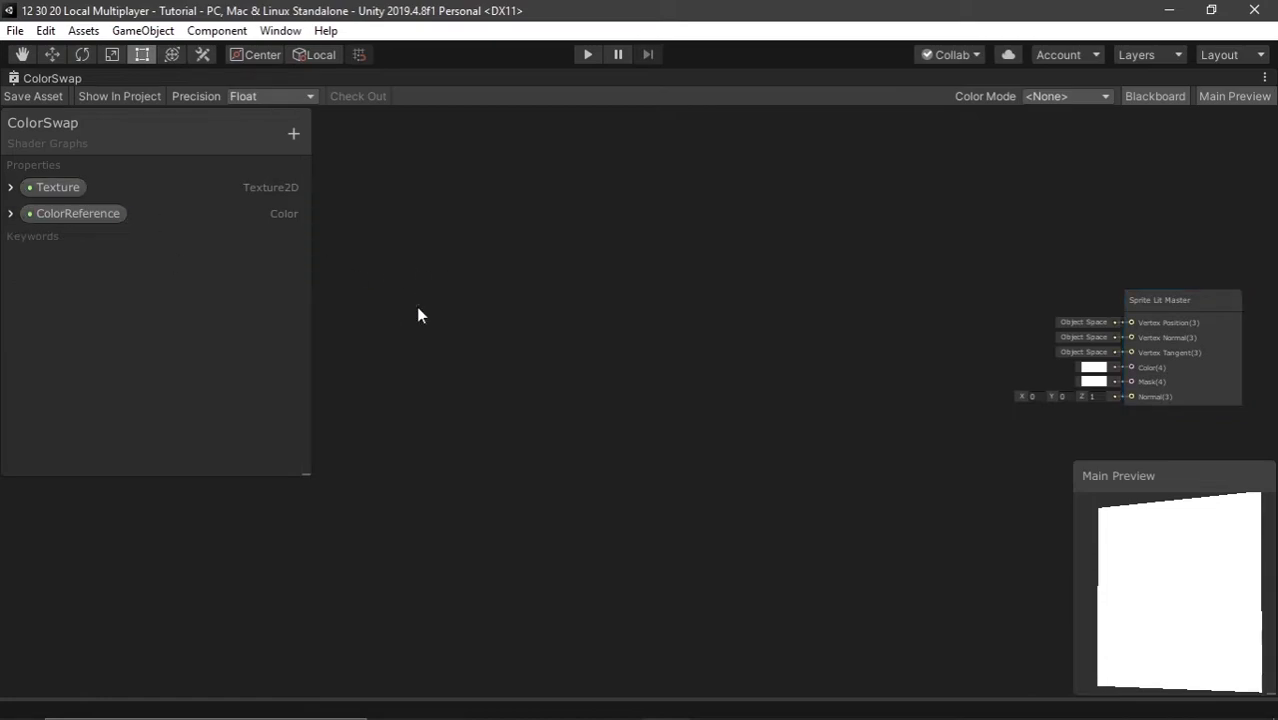
Replace the jacket purple with ColorReference in a Replace Color node, and add a second one.
click(57, 187)
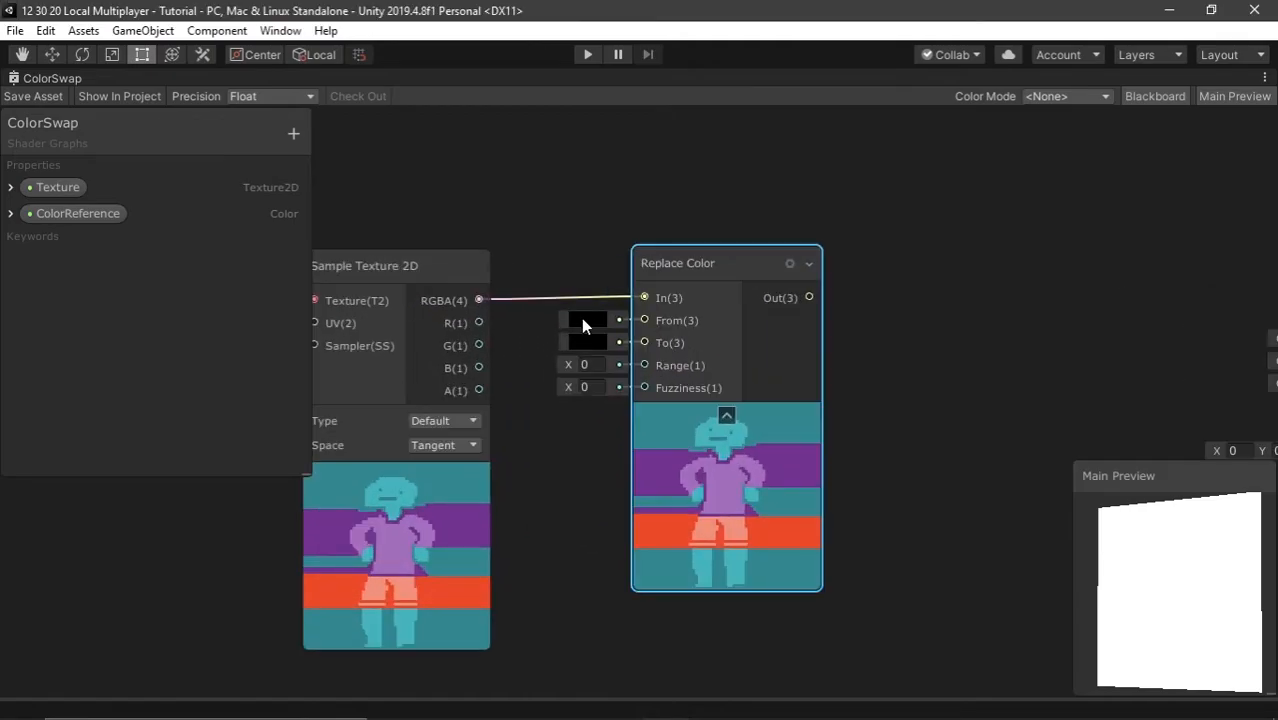
click(587, 318)
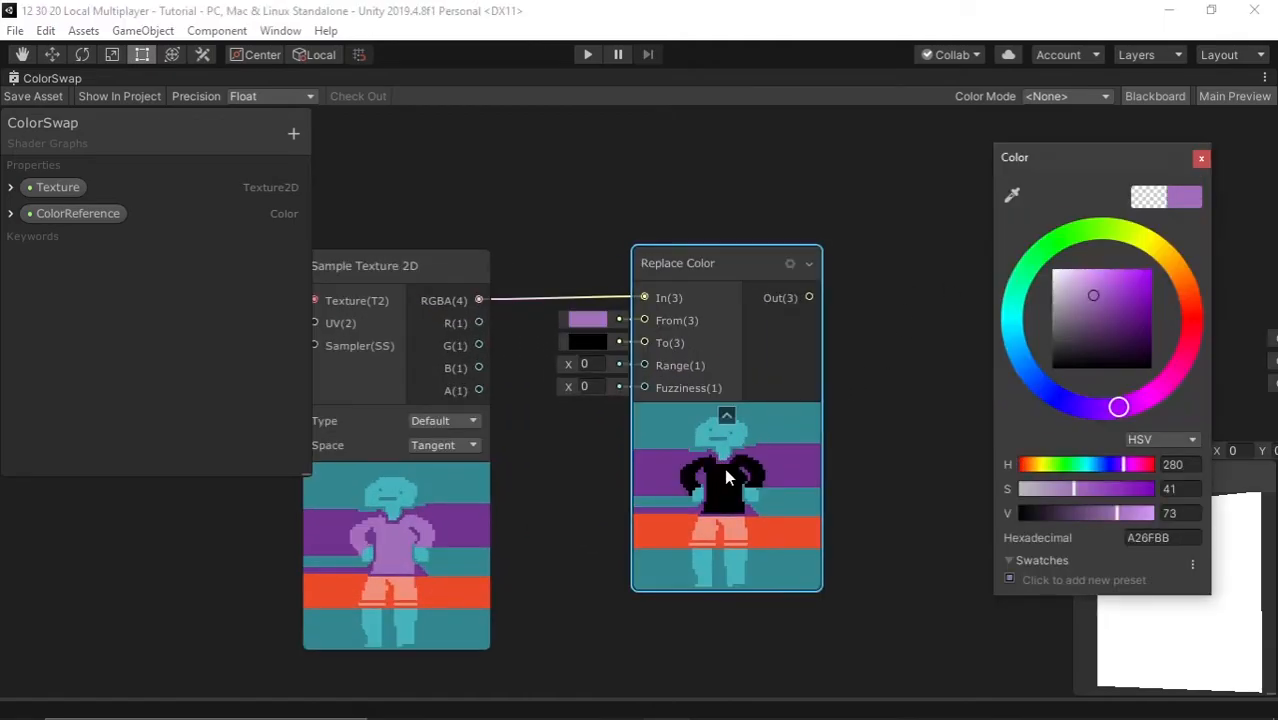
click(1201, 158)
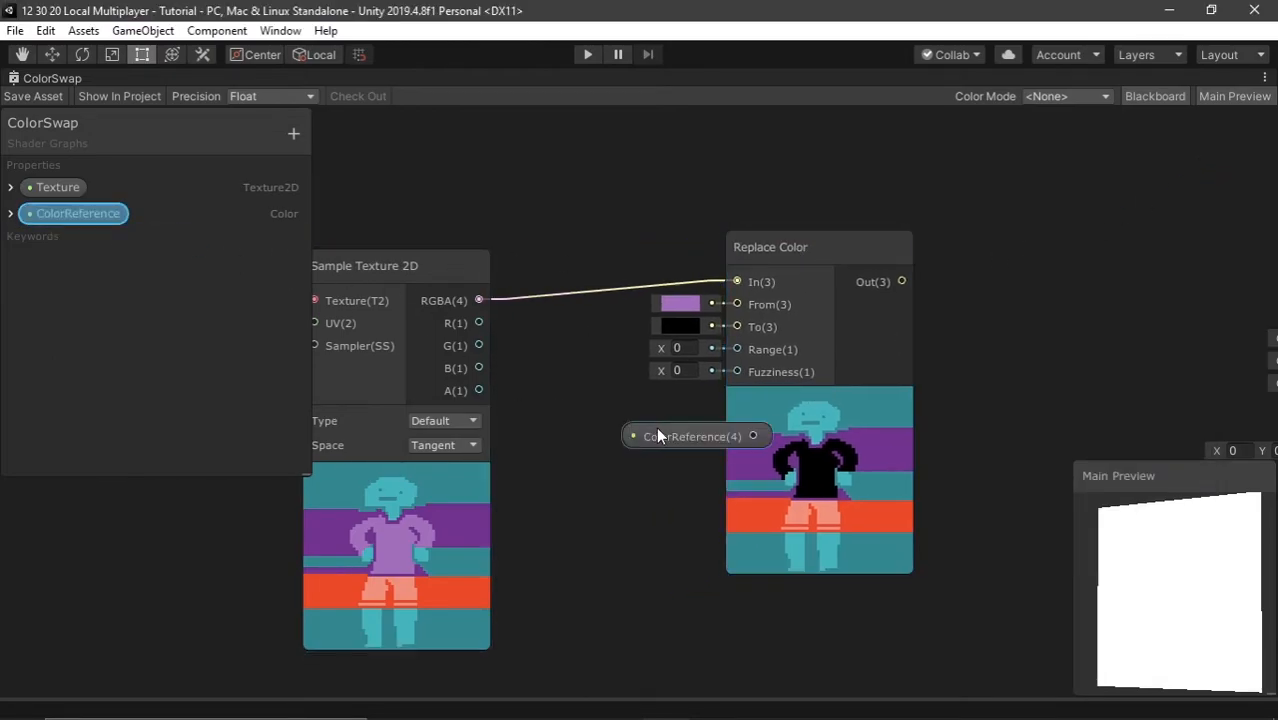
drag(693, 436, 586, 476)
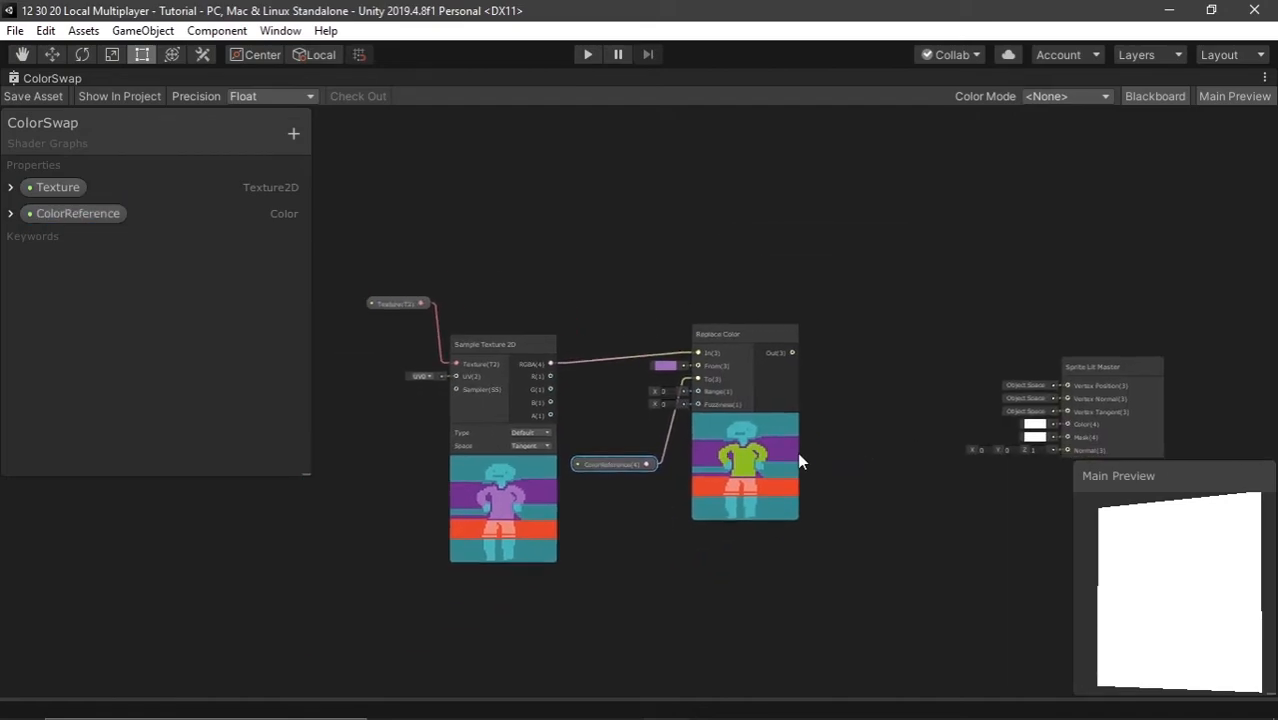
text(replace)
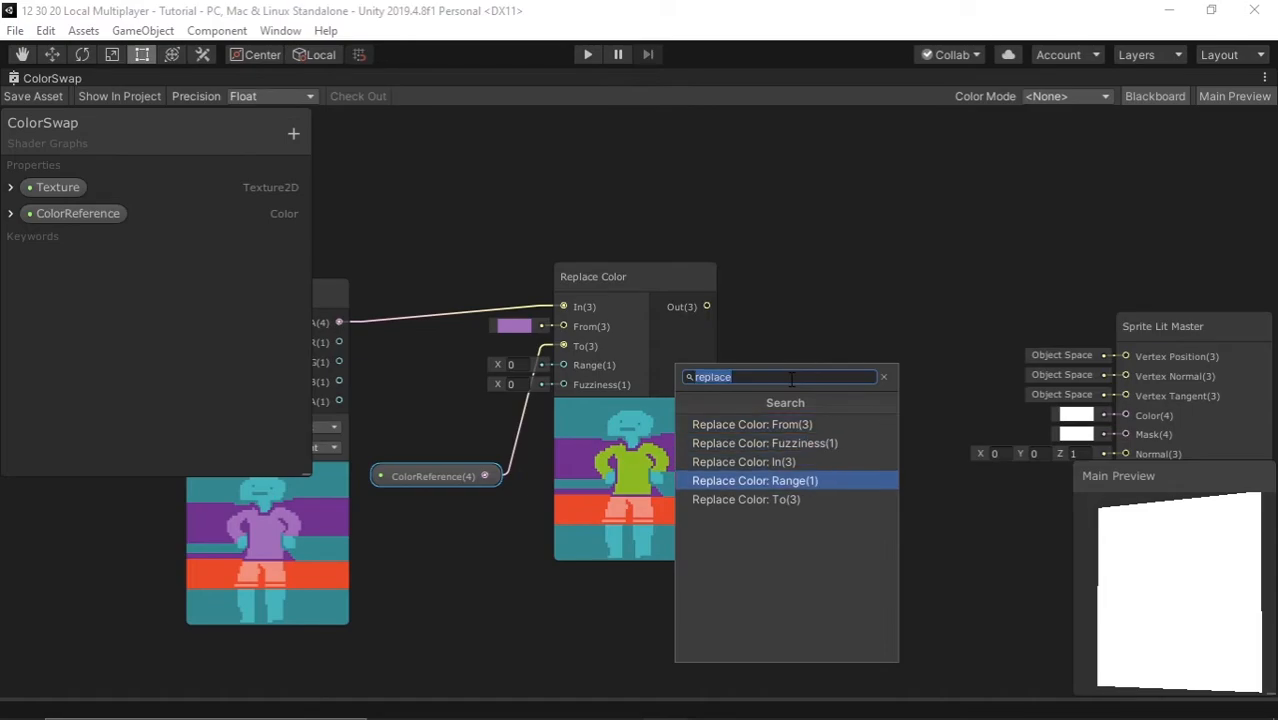
click(746, 499)
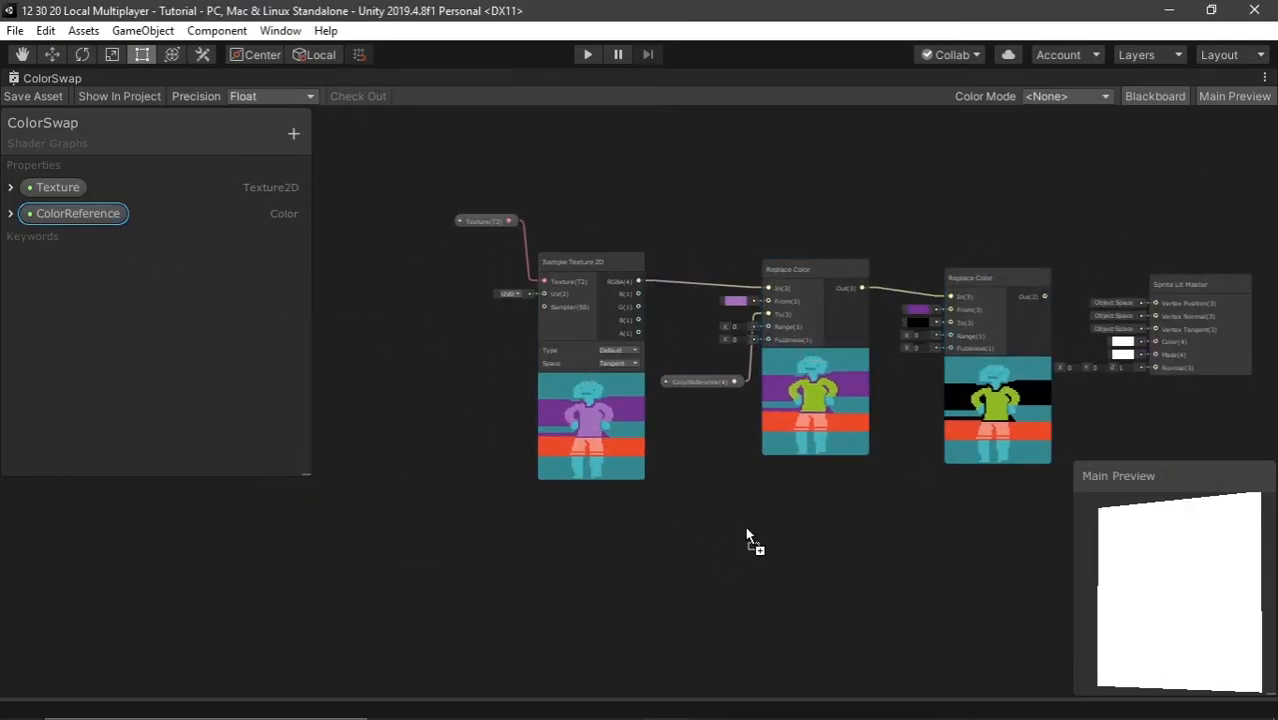
Start adding the Split, Combine and Multiply nodes to the graph.
right_click(747, 537)
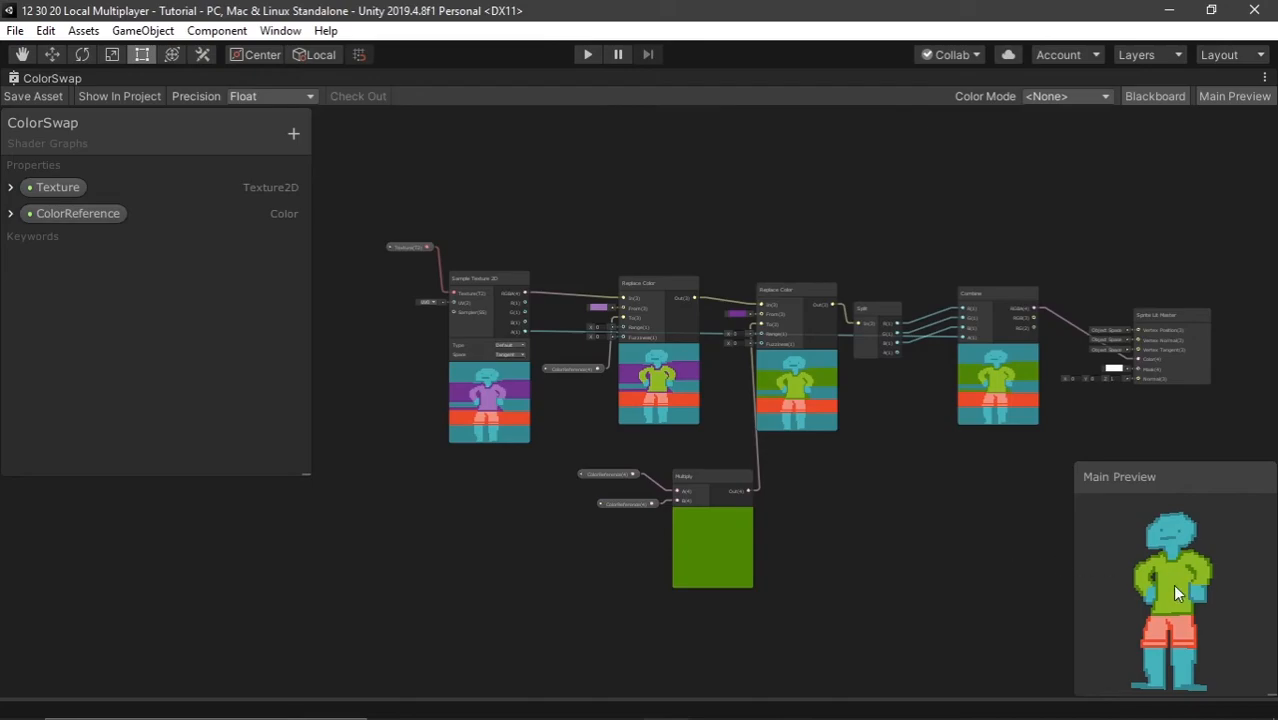
mouse_move(1157, 593)
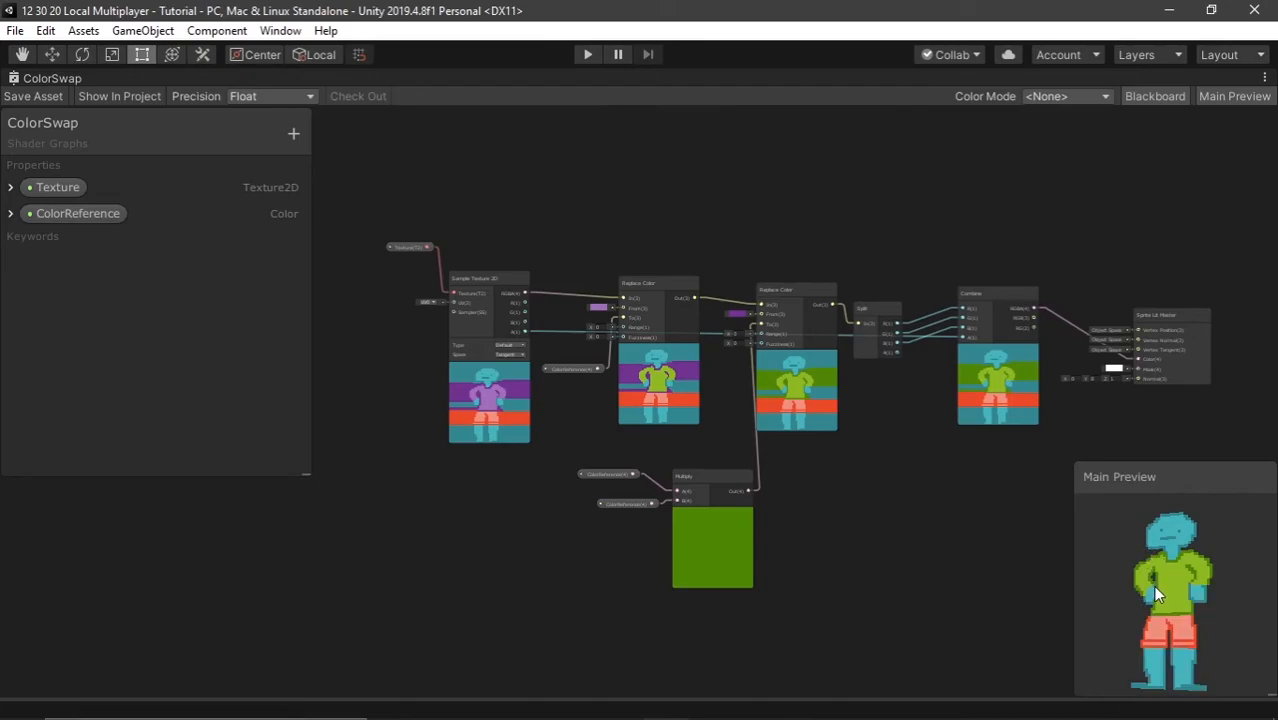
Change the ColorReference default from dark purple to light purple, then to pink.
click(14, 213)
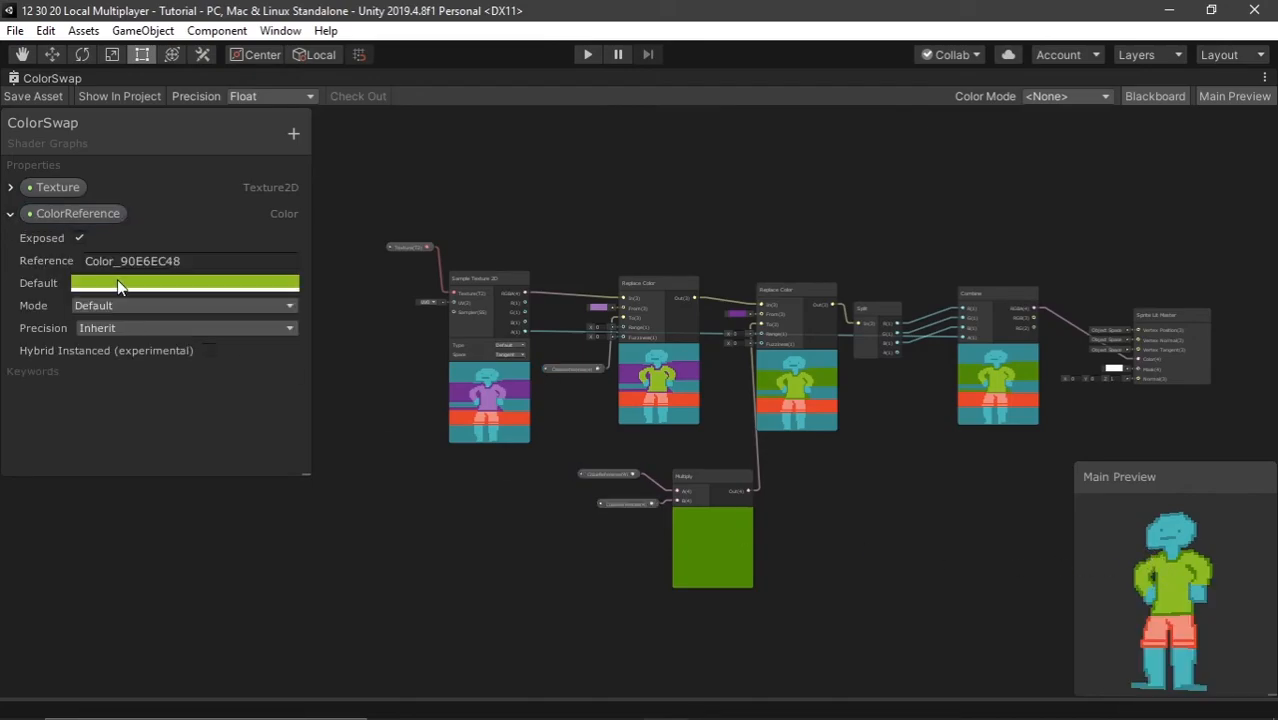
click(184, 282)
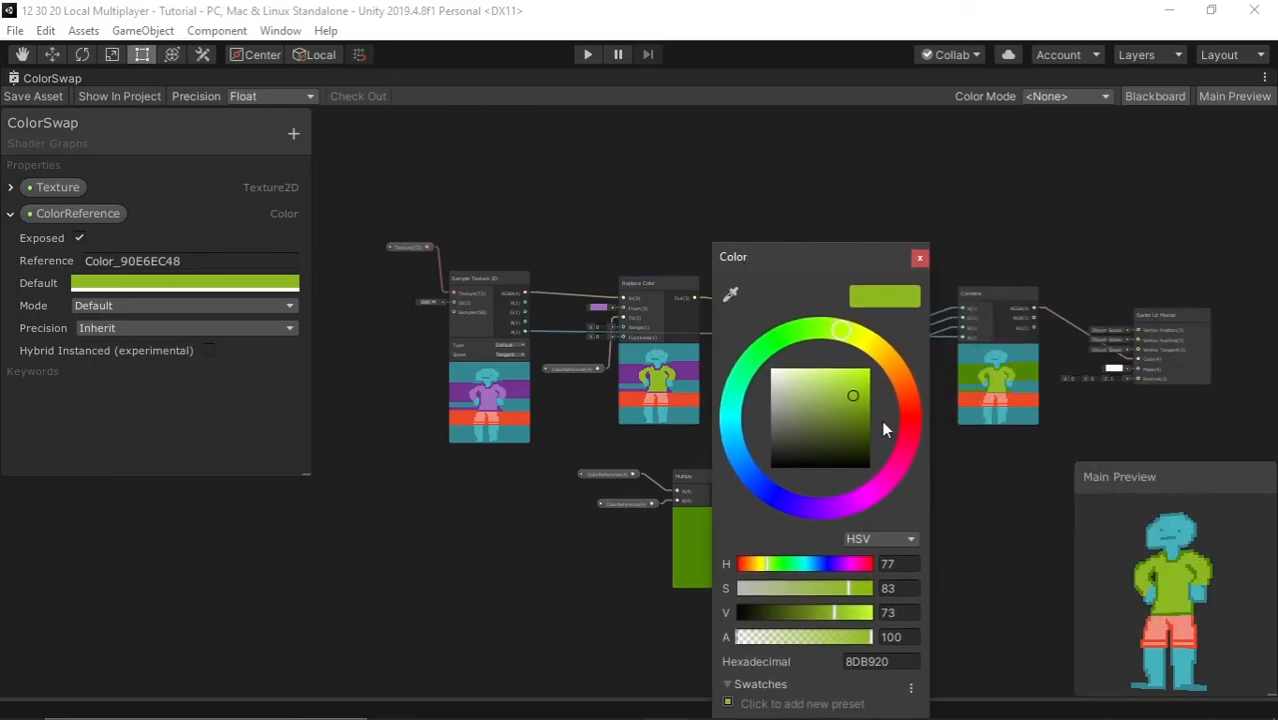
drag(853, 396, 816, 508)
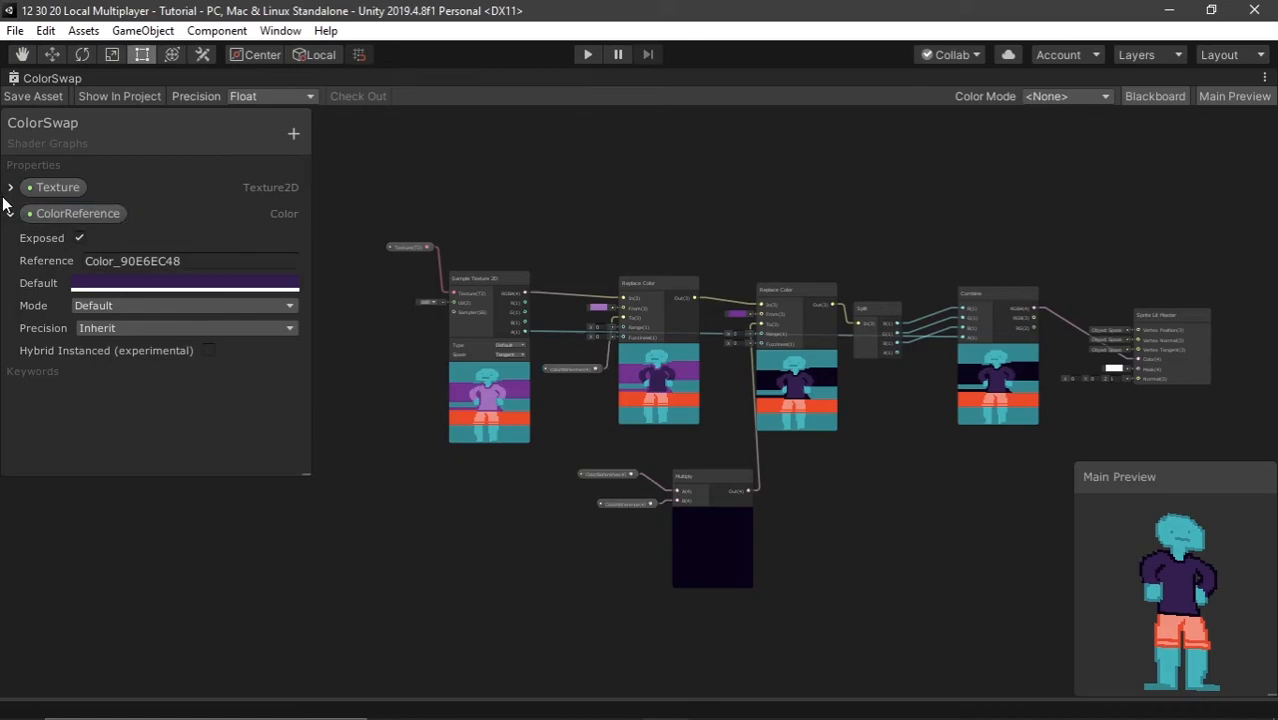
click(184, 282)
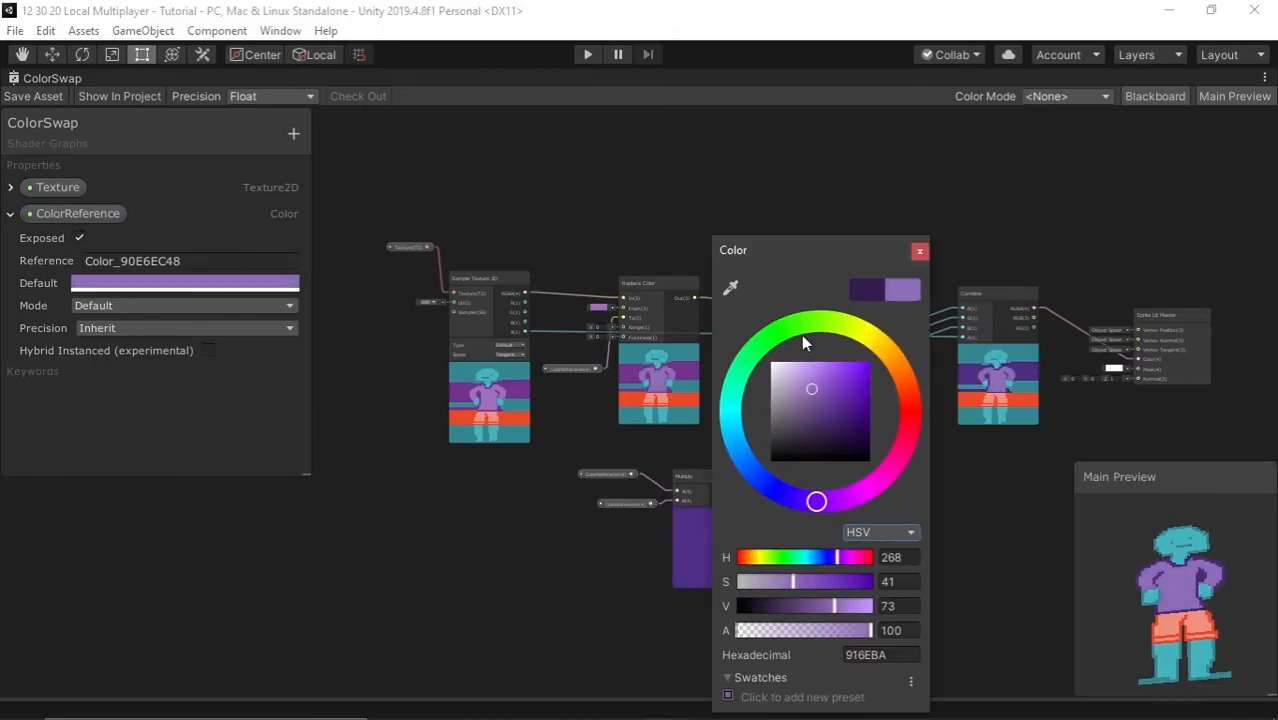
drag(815, 500, 884, 475)
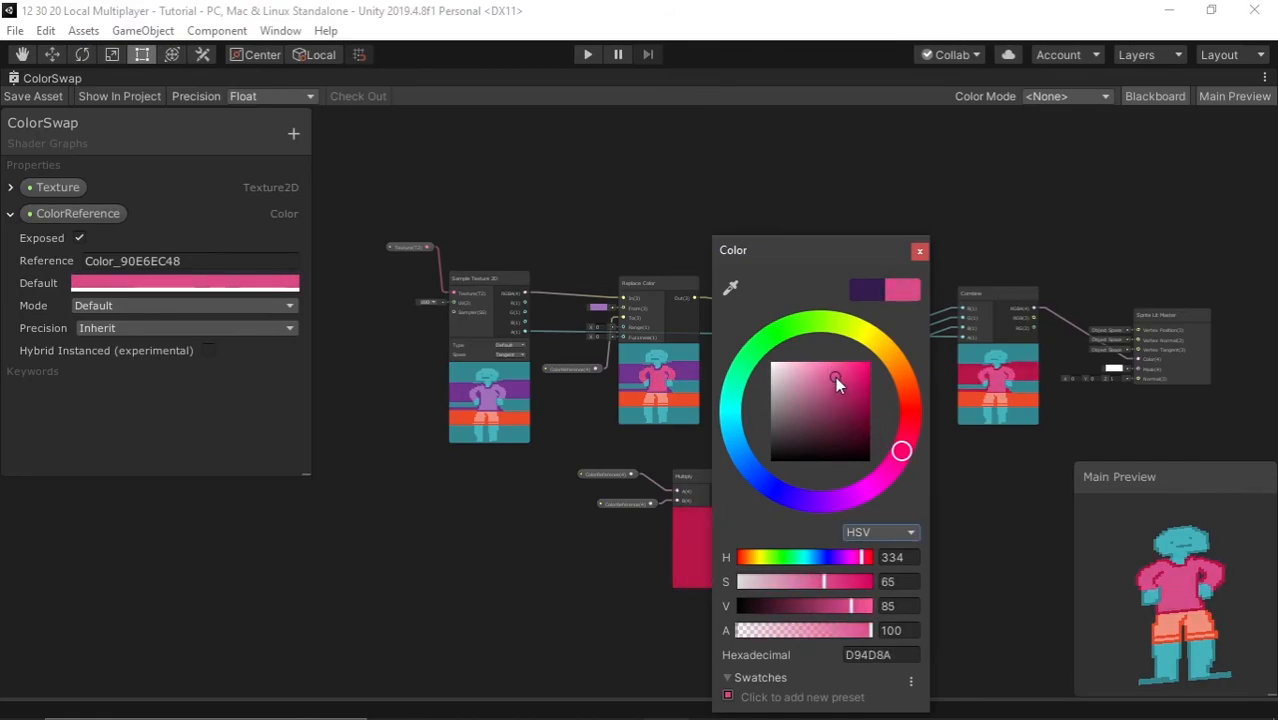
click(919, 250)
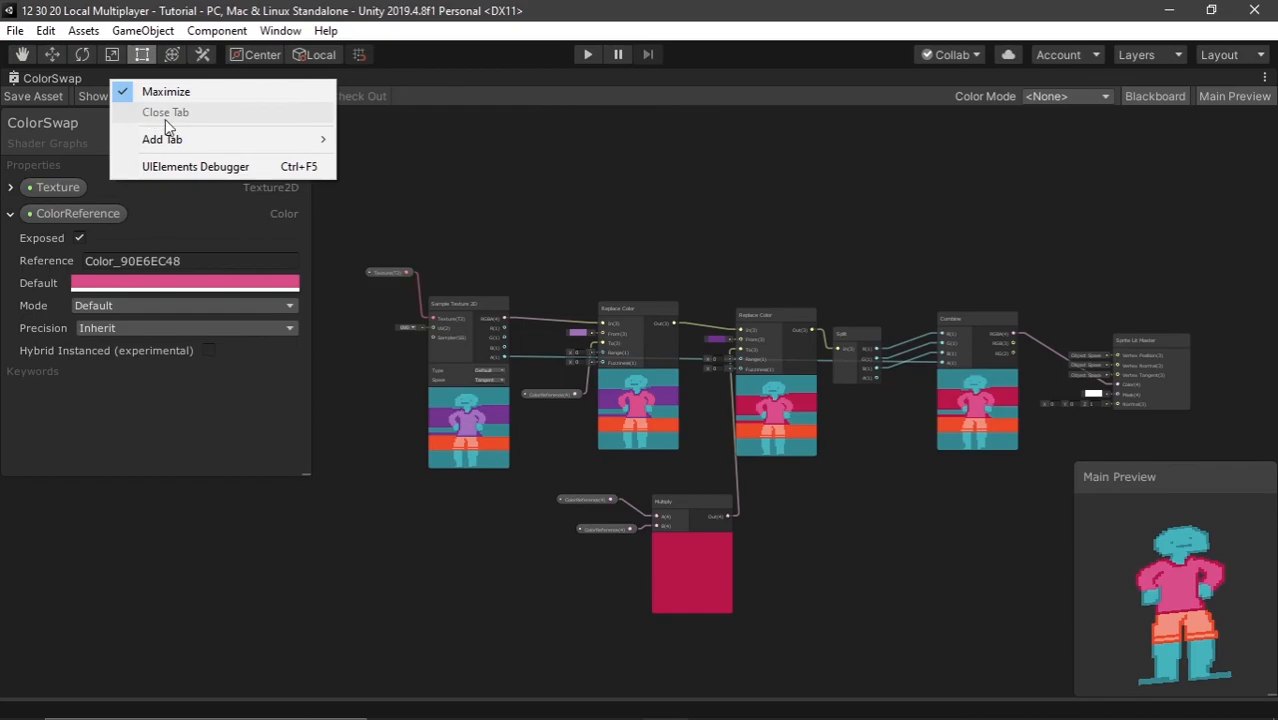
Close the shader graph and create a ColorSwap material from the shader.
click(165, 112)
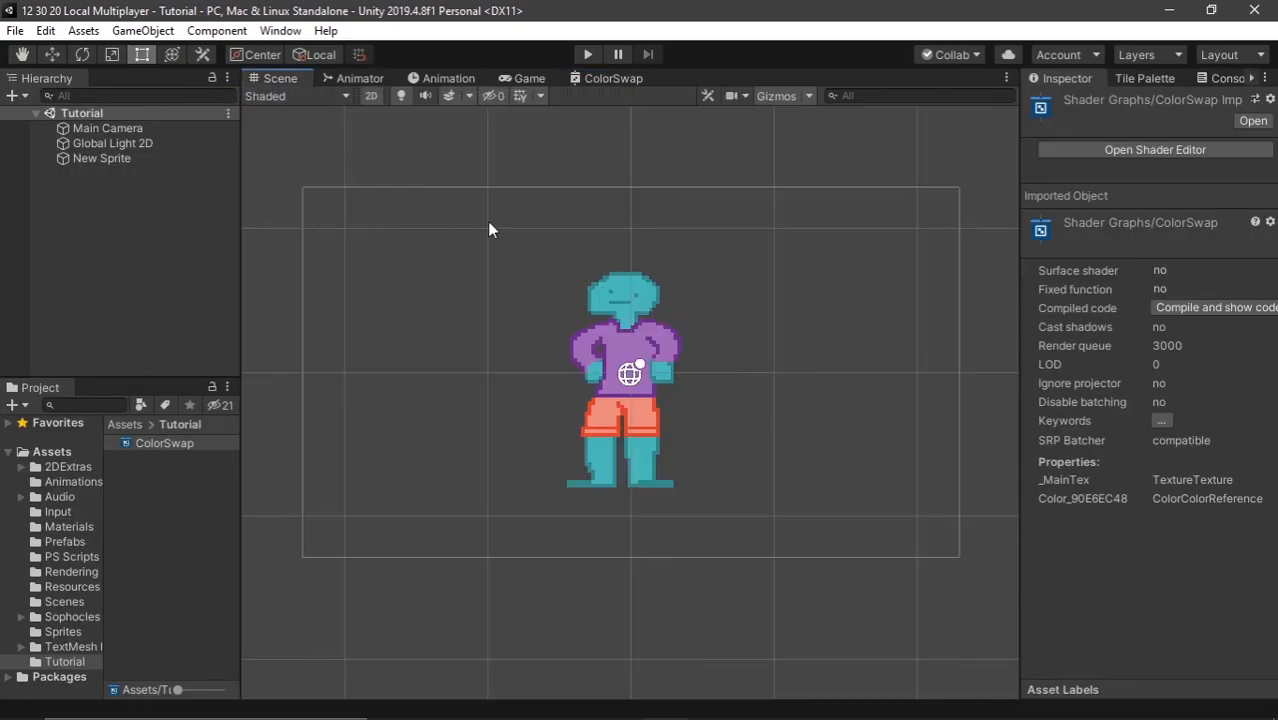
right_click(150, 442)
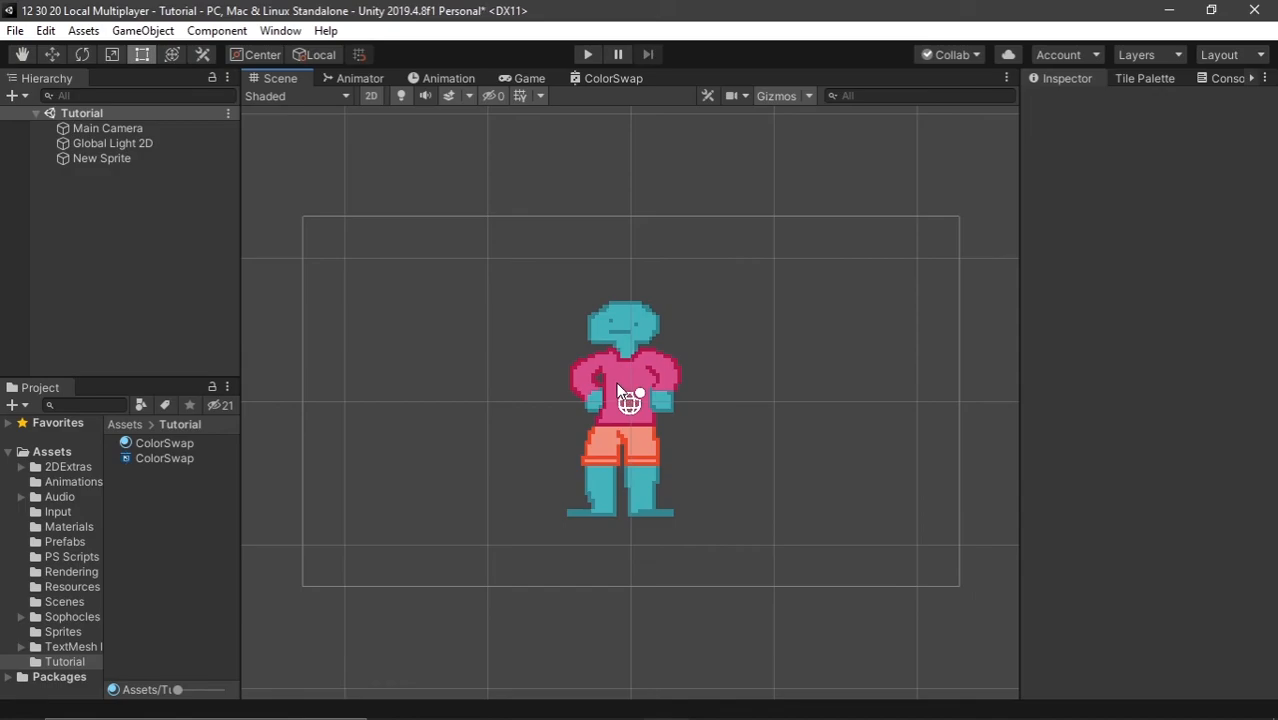
click(163, 442)
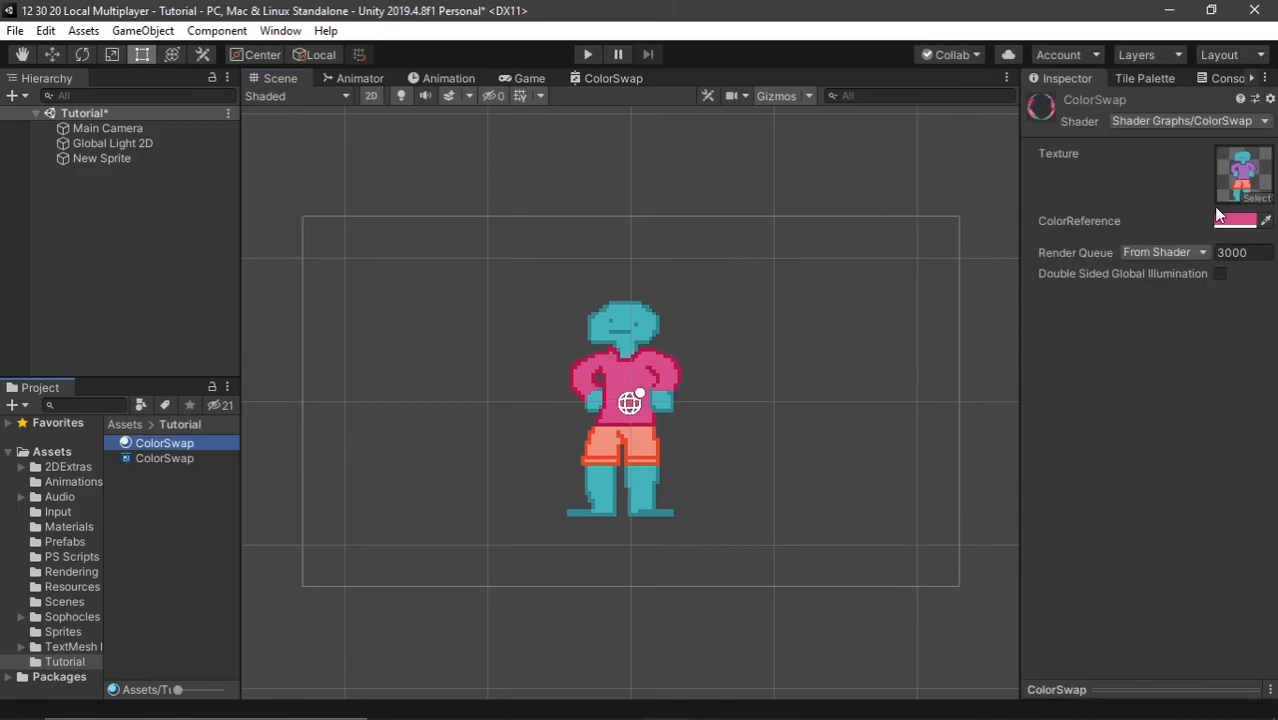
Set the material's ColorReference to blue and check the New Sprite's material.
click(1241, 220)
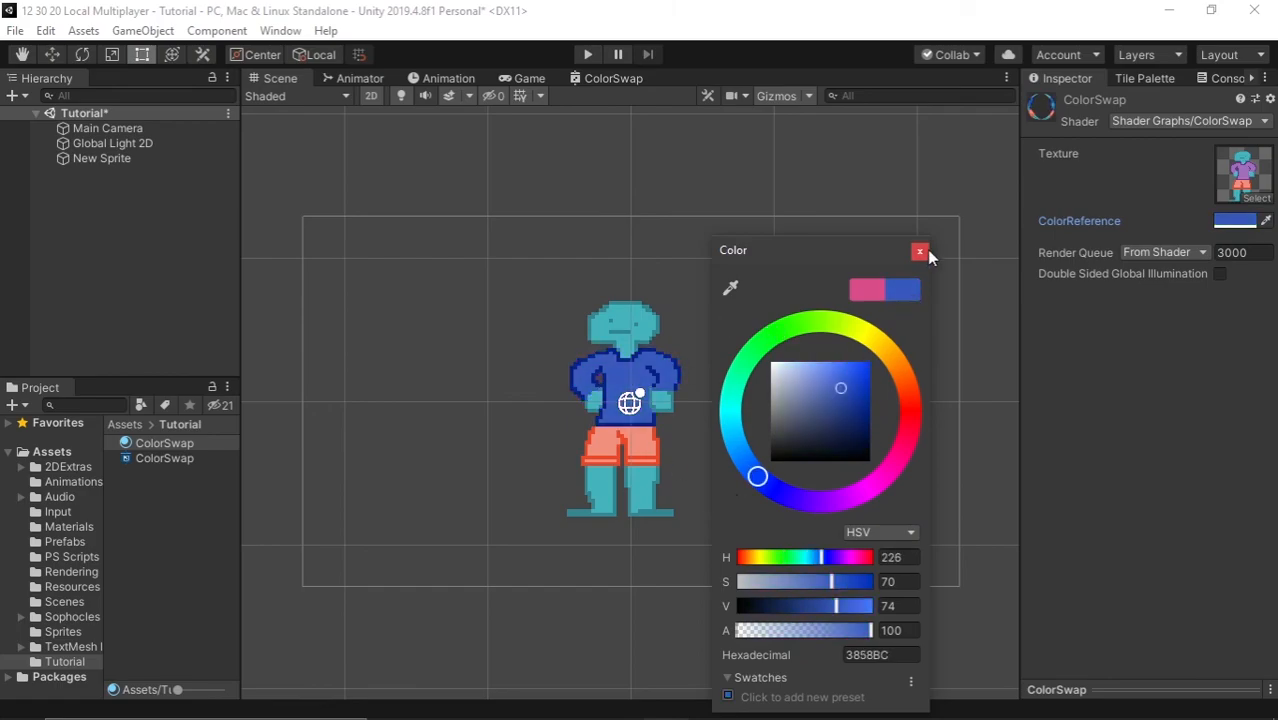
click(919, 251)
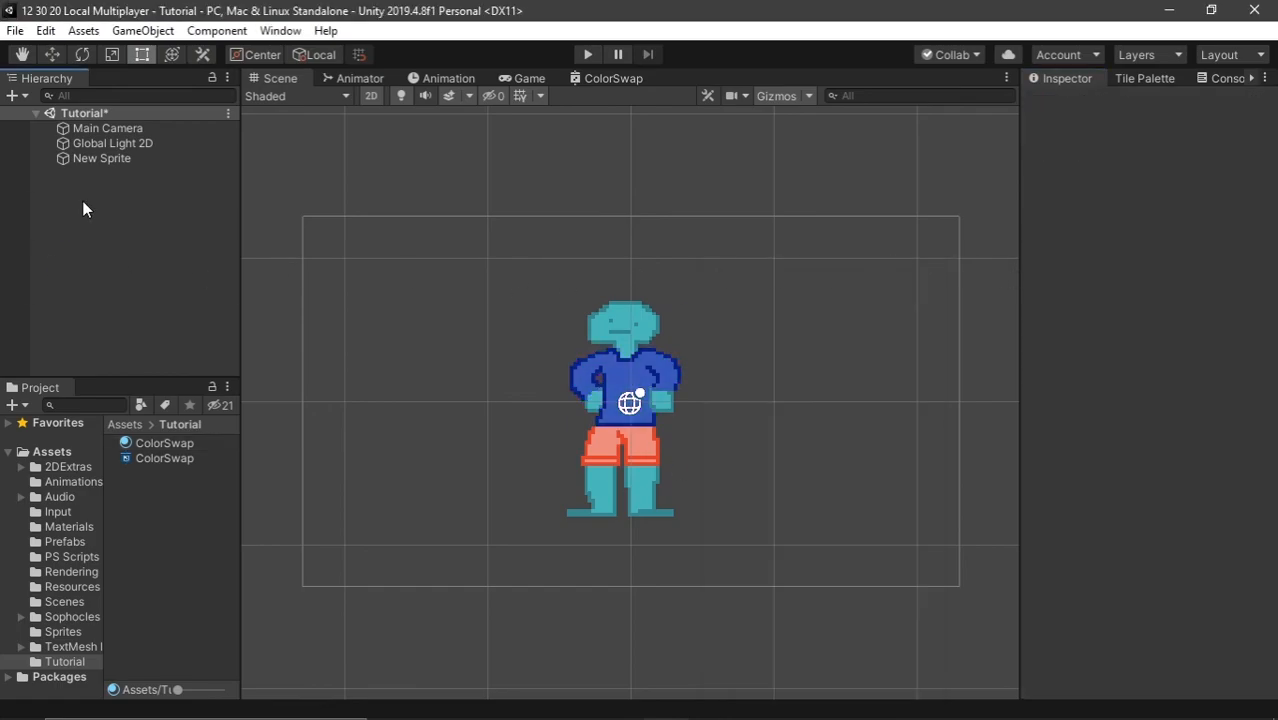
click(102, 158)
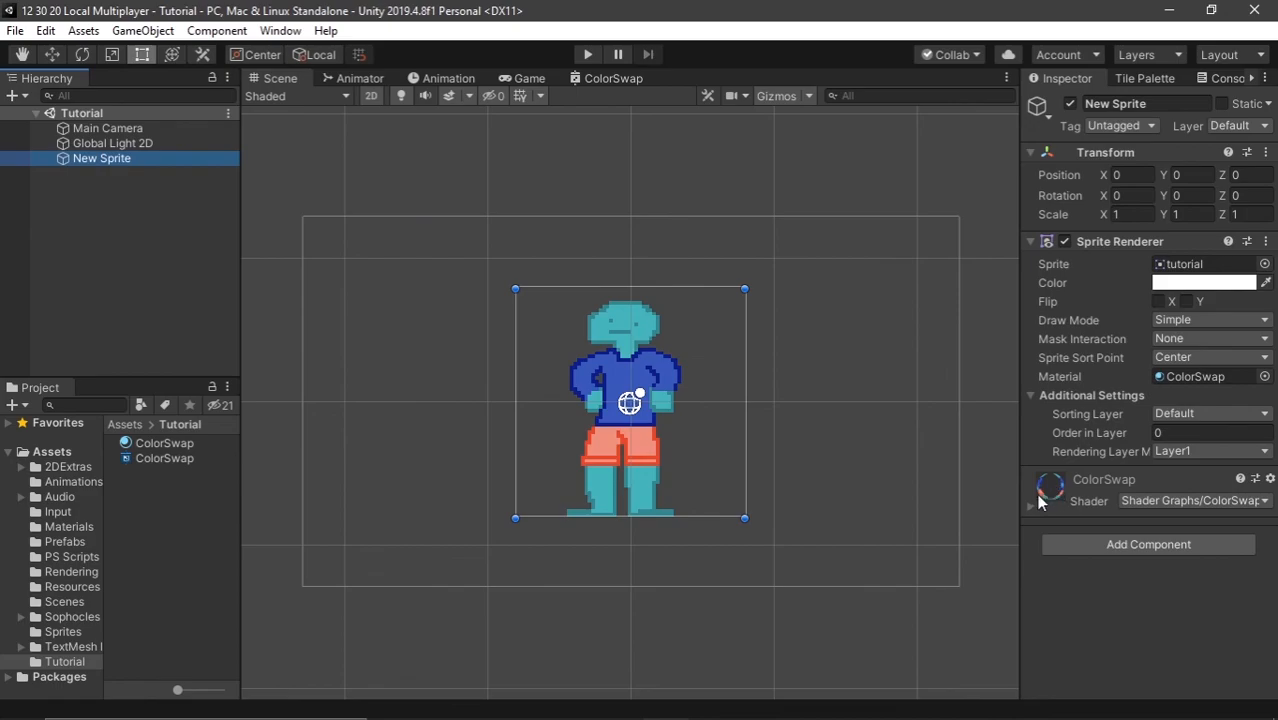